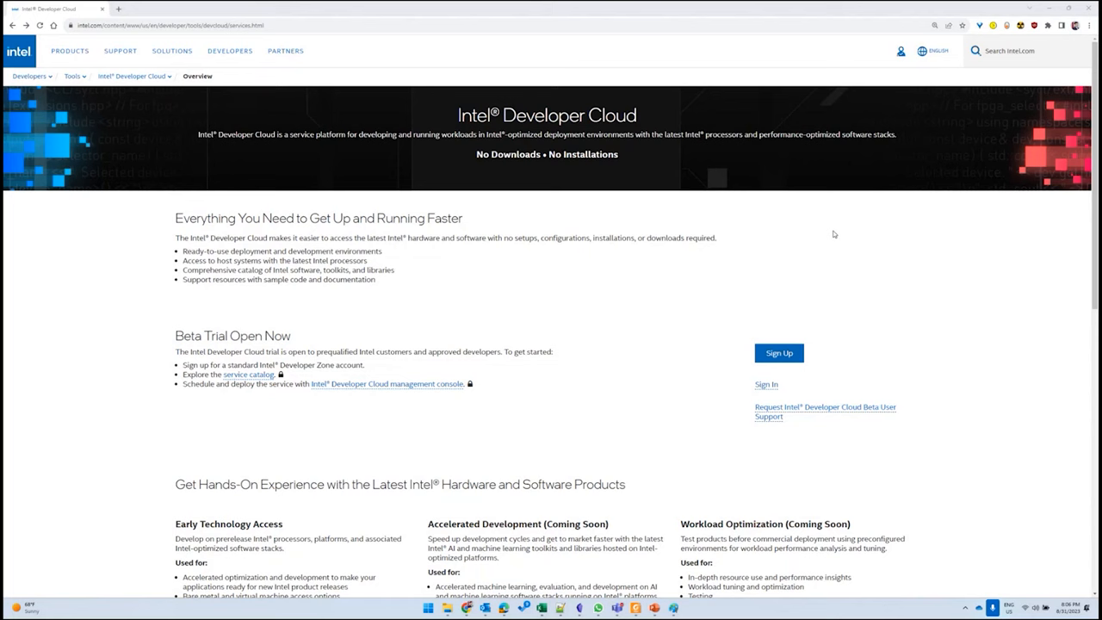
mouse_move(691, 317)
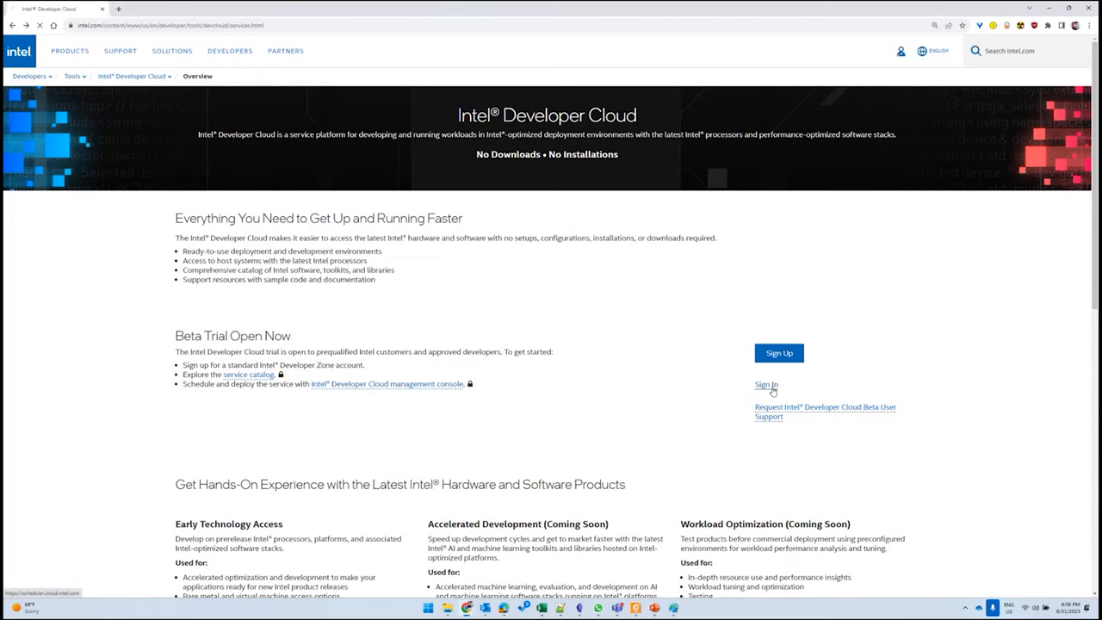
- Sign in and compare instances, settling on Flex 170 single GPU with 4th Gen Xeon
click(765, 385)
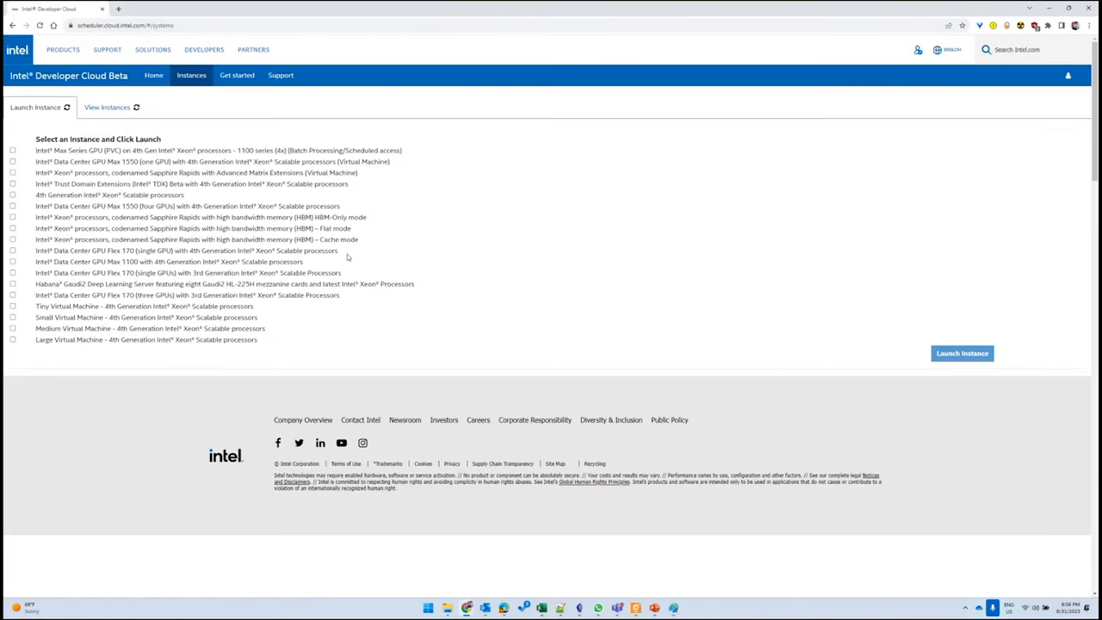
mouse_move(343, 347)
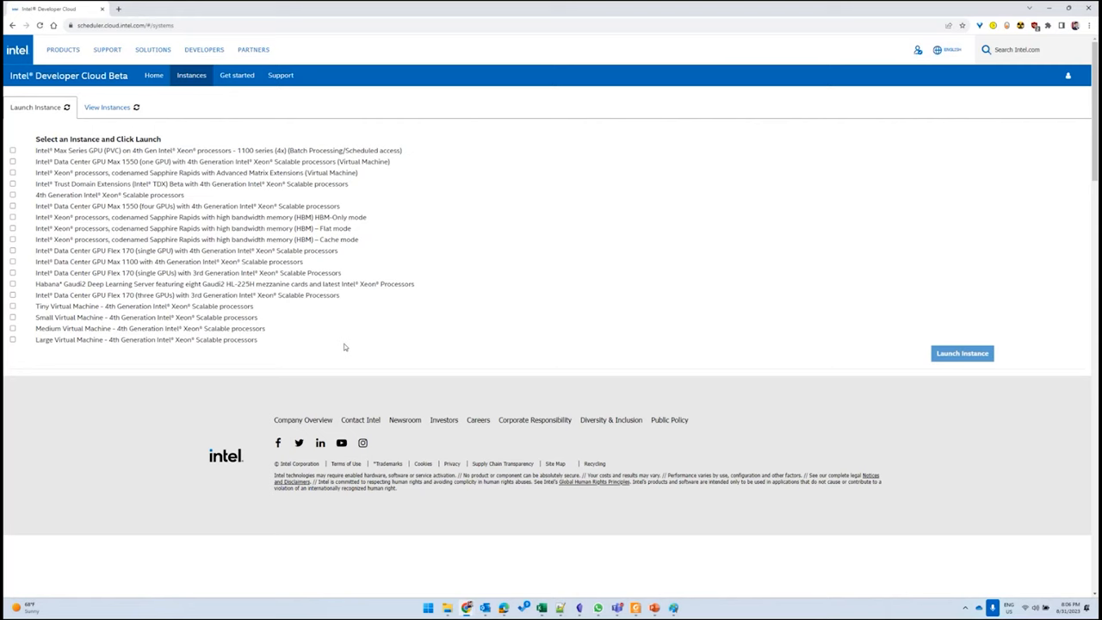
mouse_move(102, 260)
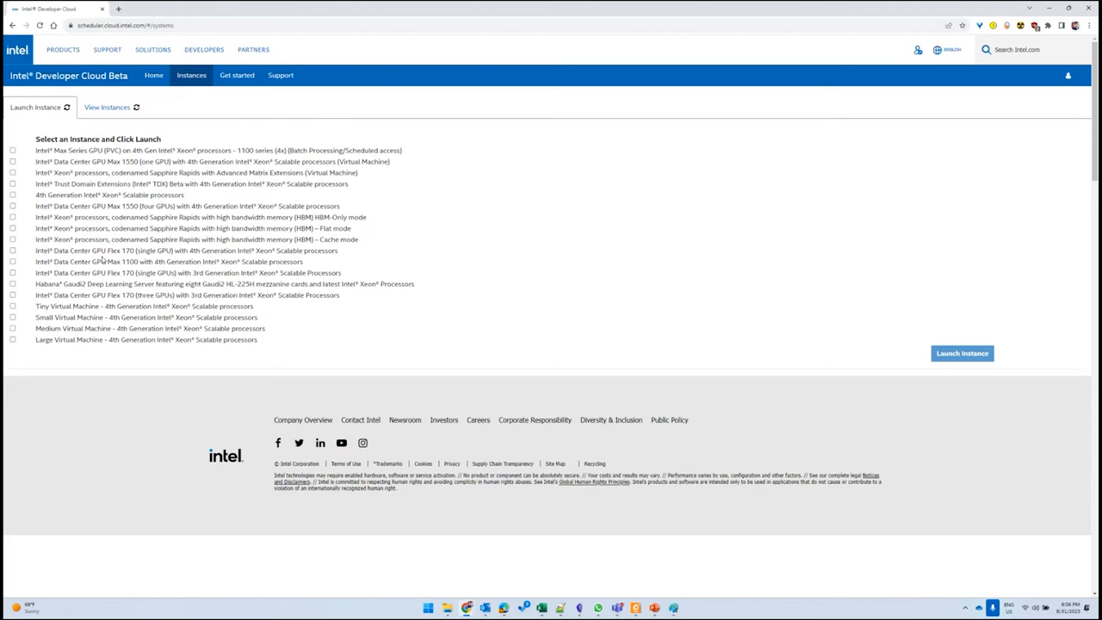
click(13, 262)
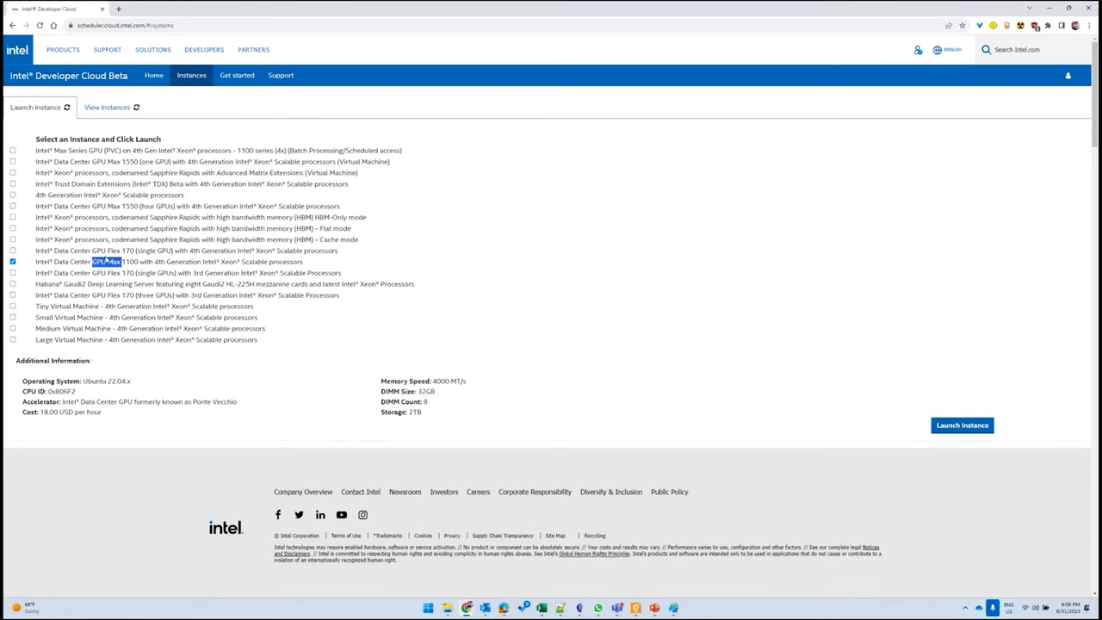
click(13, 251)
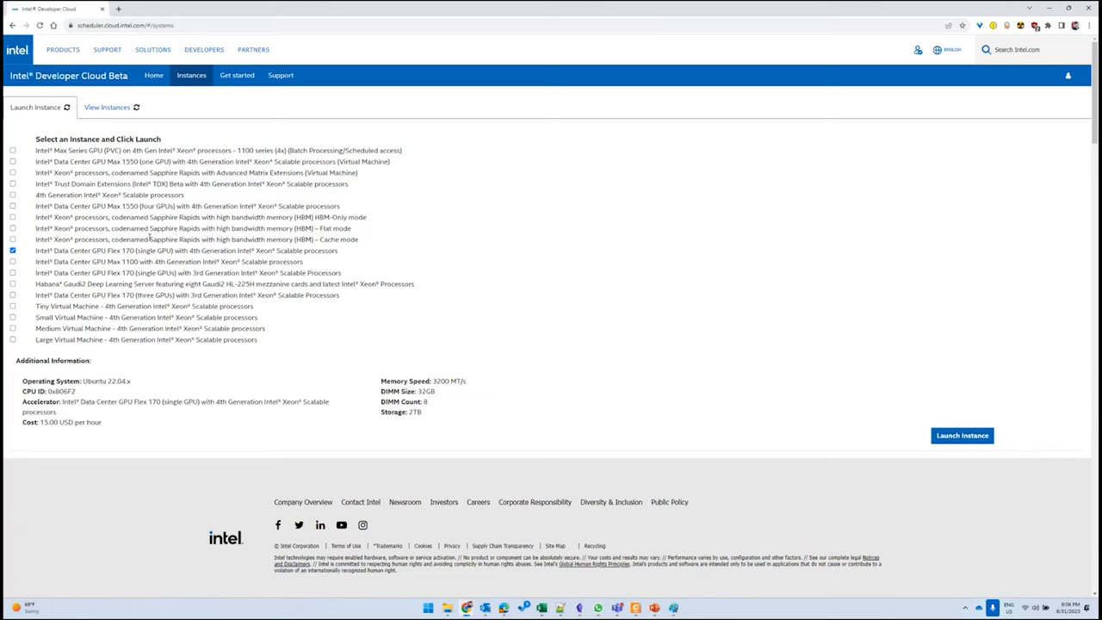
click(13, 240)
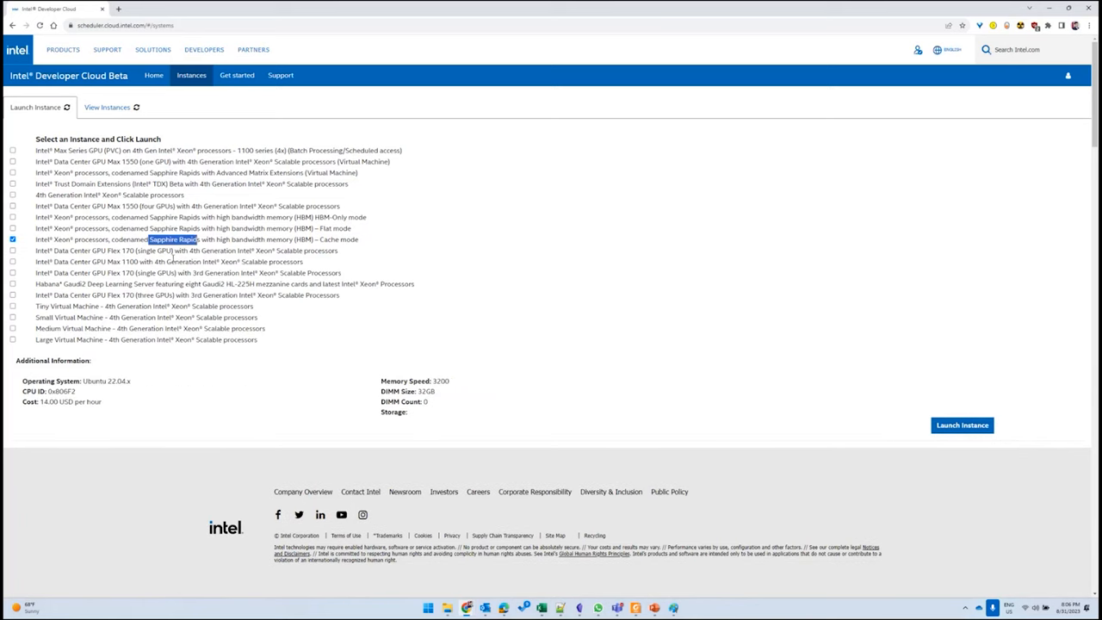
mouse_move(282, 310)
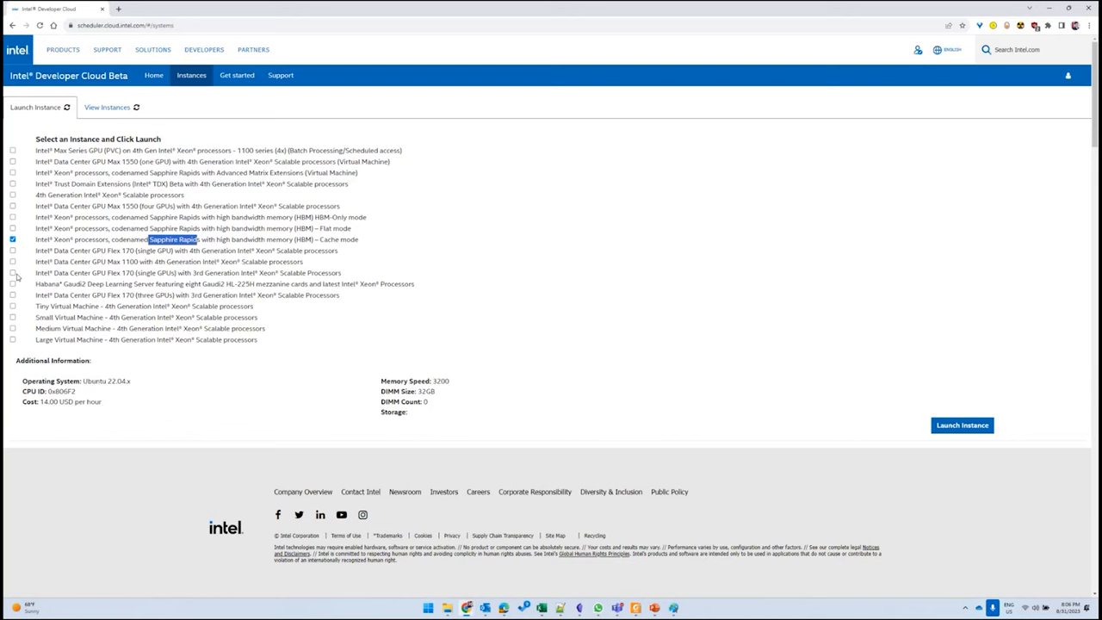
click(13, 272)
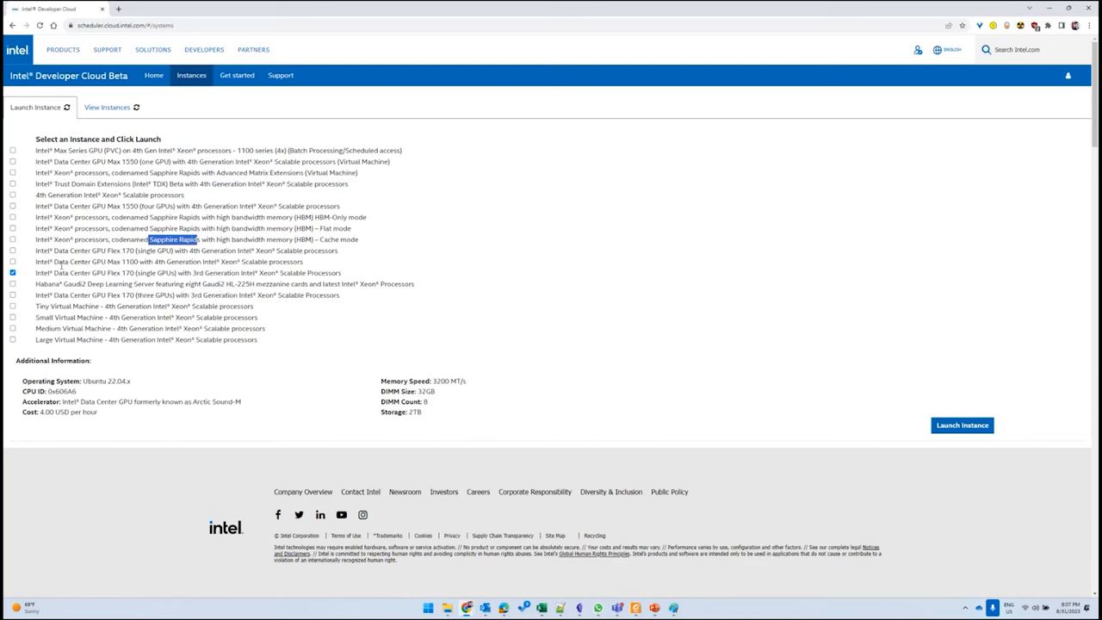
click(13, 250)
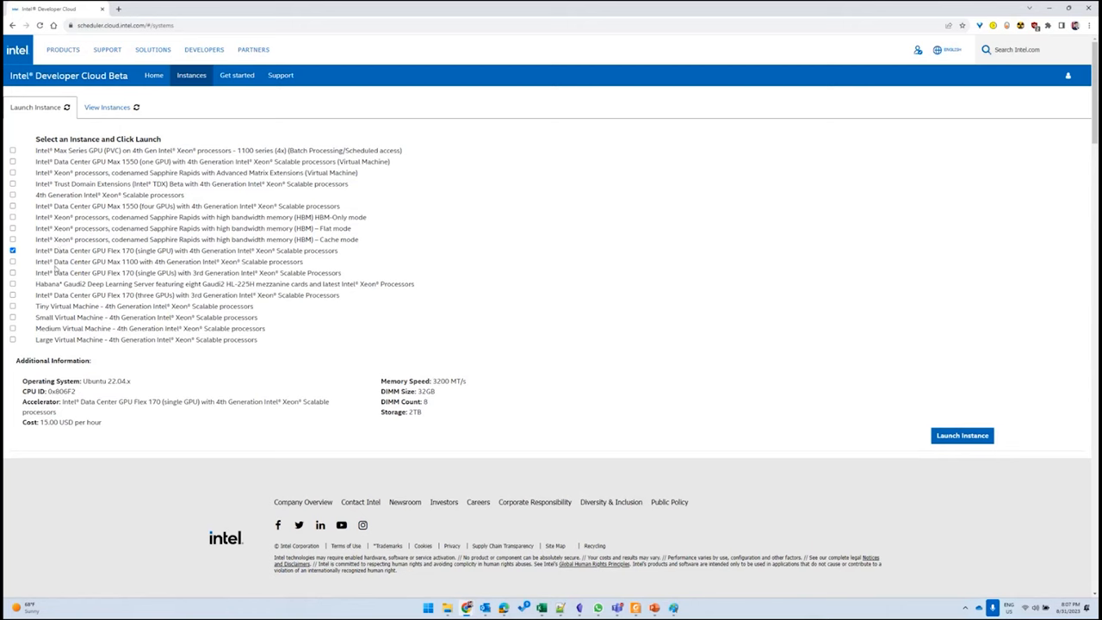
double_click(102, 380)
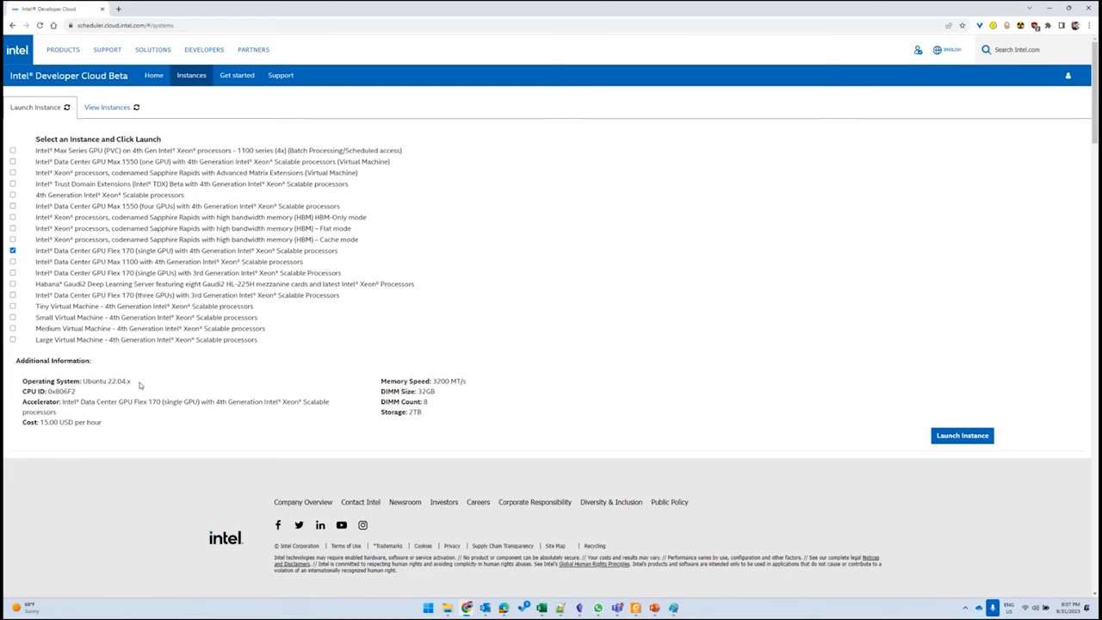
mouse_move(517, 383)
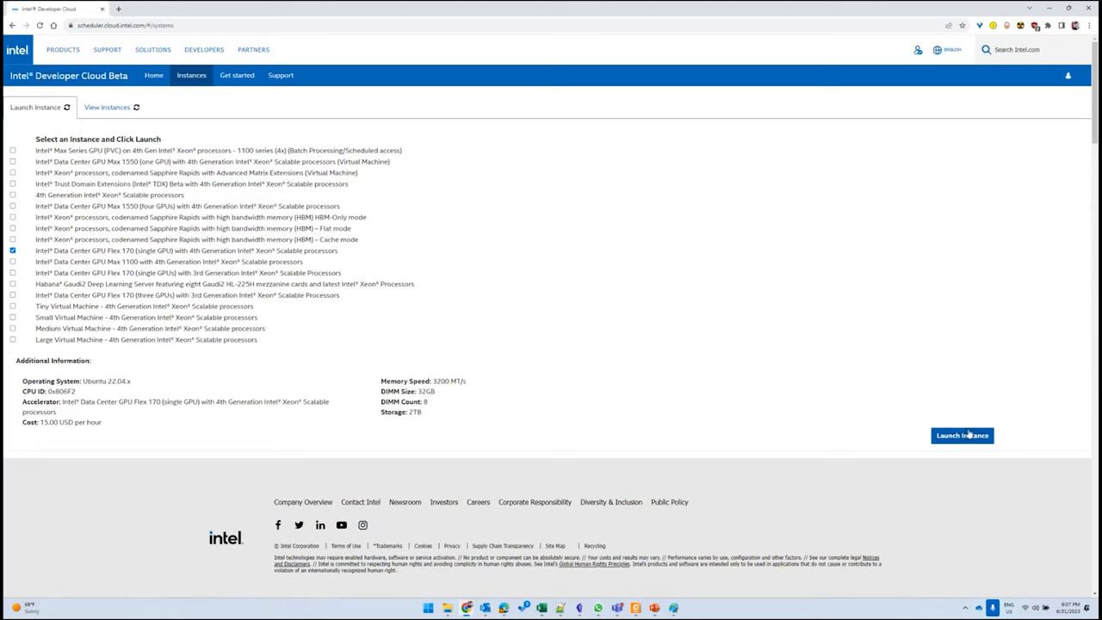
click(962, 435)
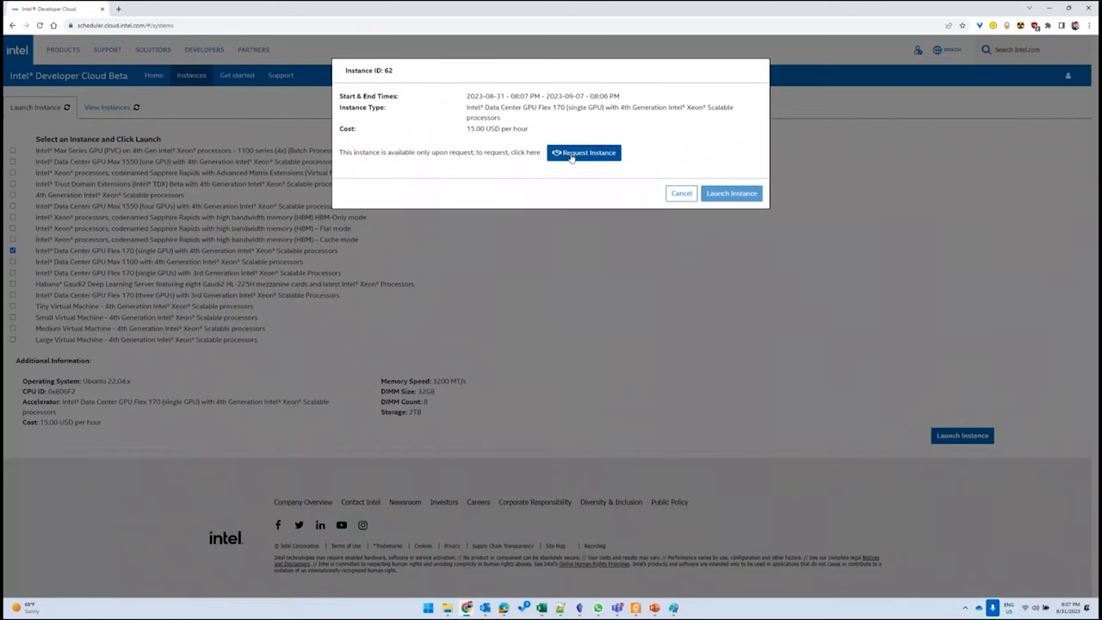
click(584, 153)
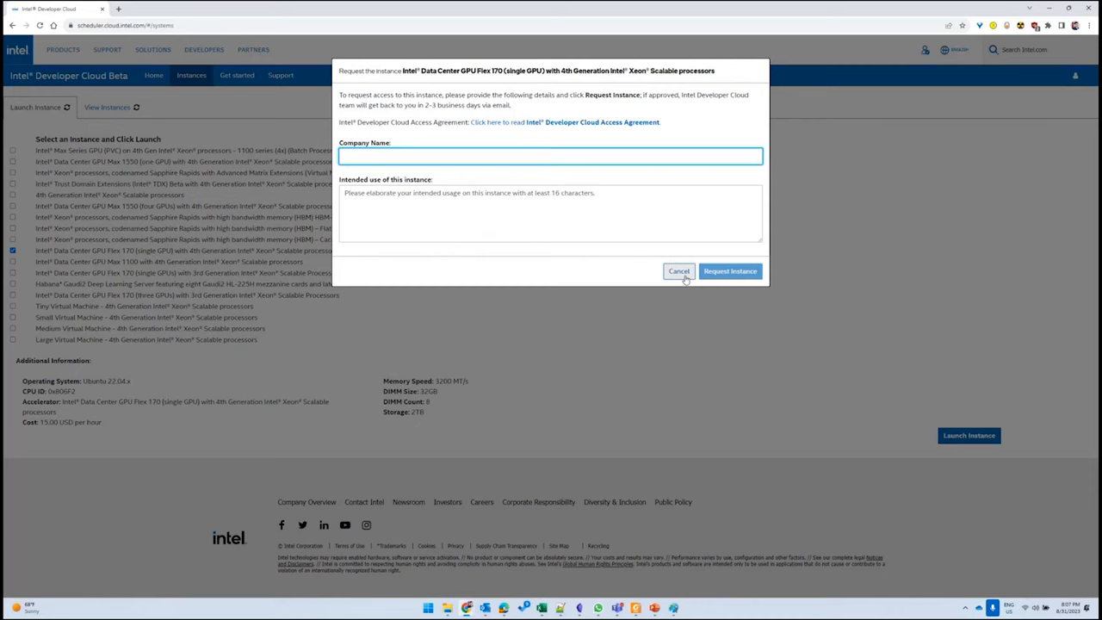
click(678, 271)
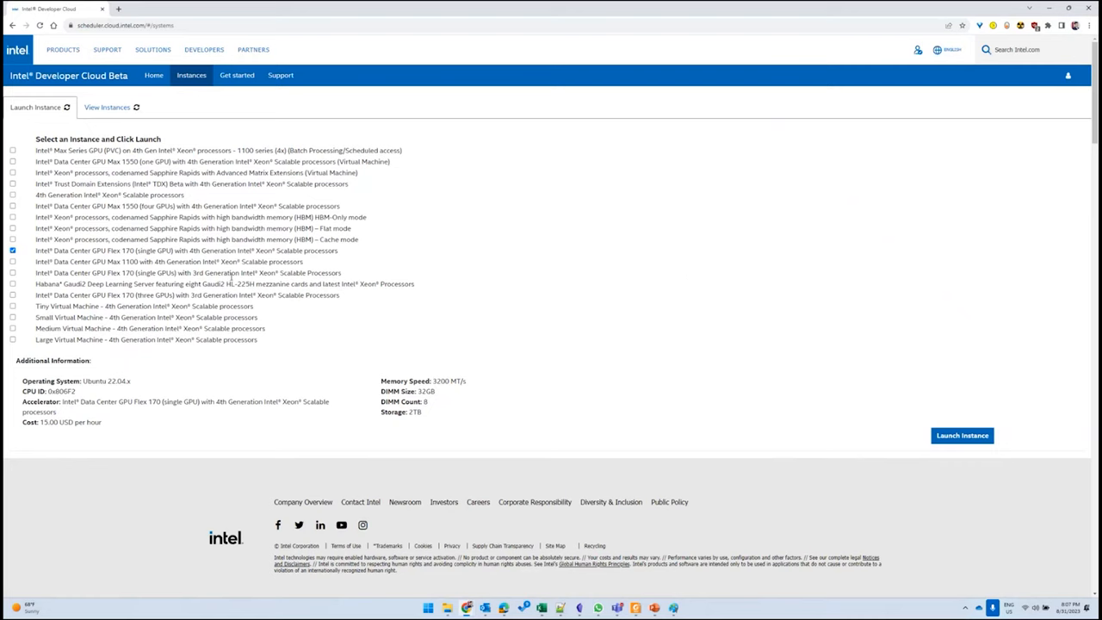
- List existing instances, showing bare metal instance 355 with a Flex 170 GPU
click(106, 106)
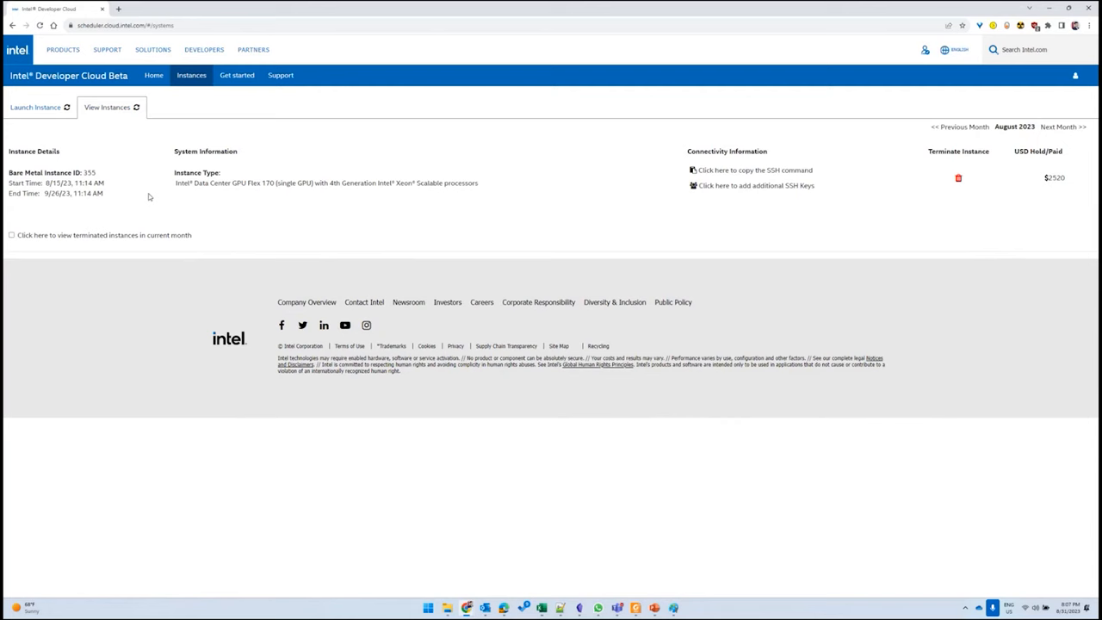
mouse_move(532, 203)
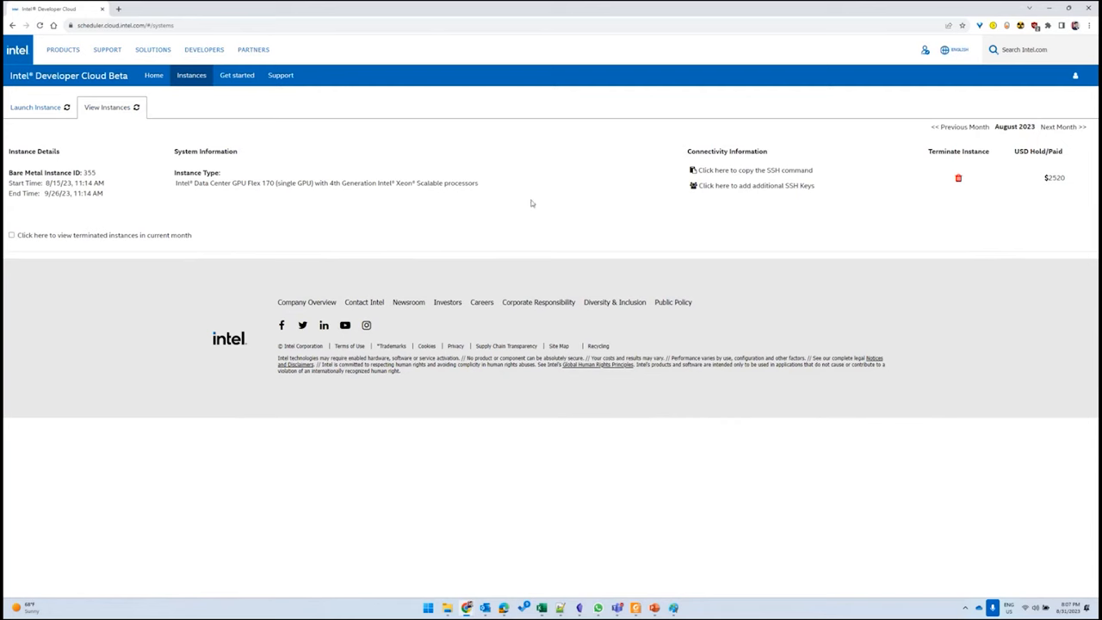
mouse_move(544, 214)
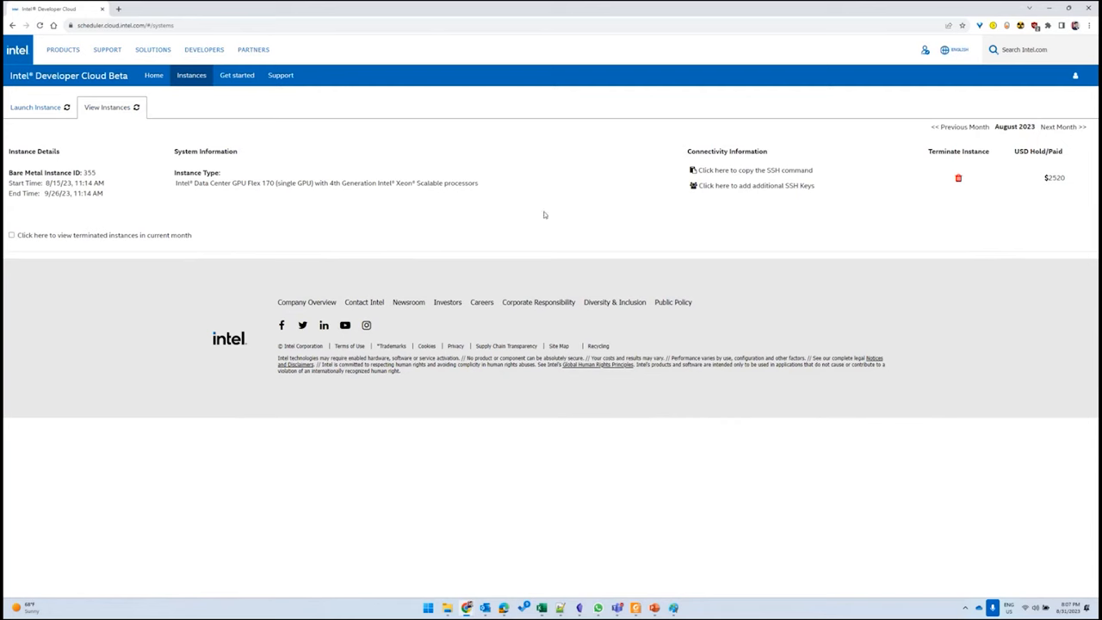
mouse_move(557, 233)
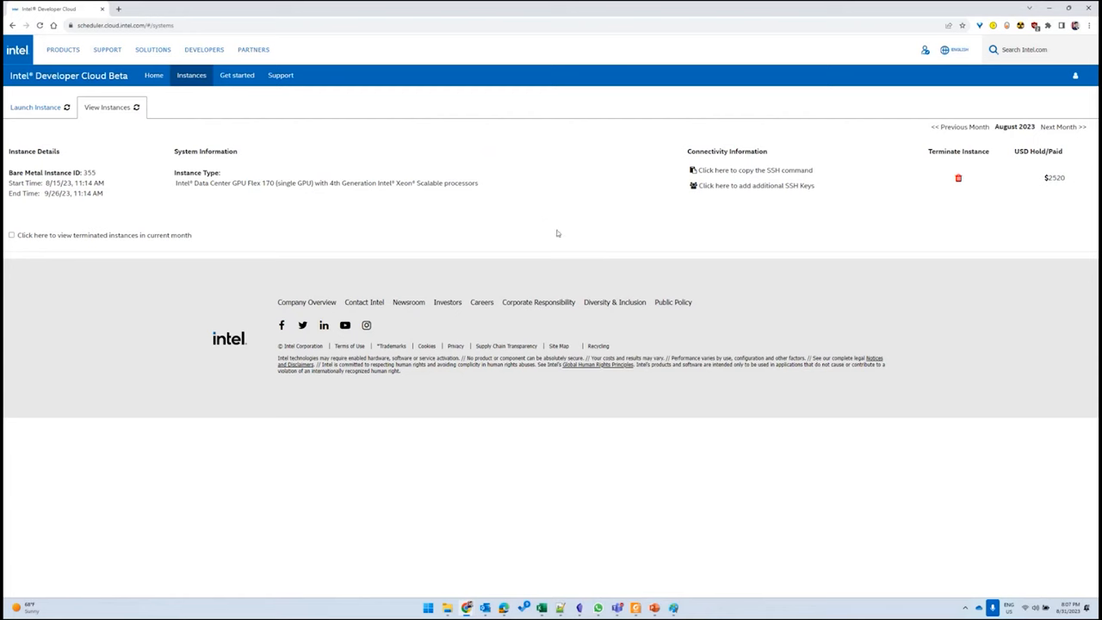
mouse_move(797, 348)
text(ter)
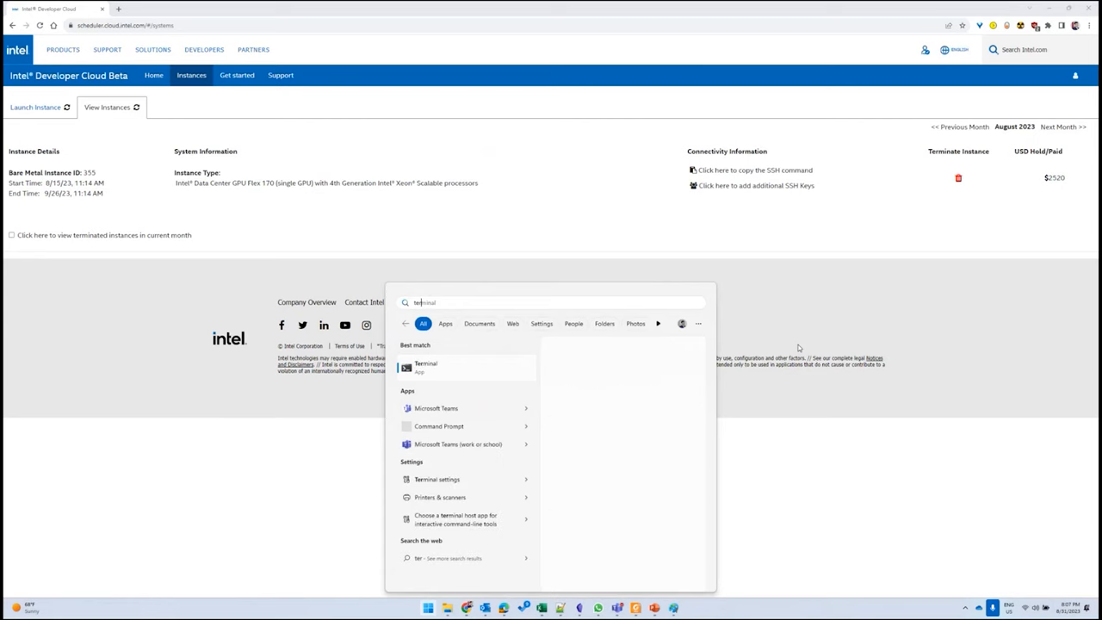
- Launch Windows Terminal from the search results
click(426, 366)
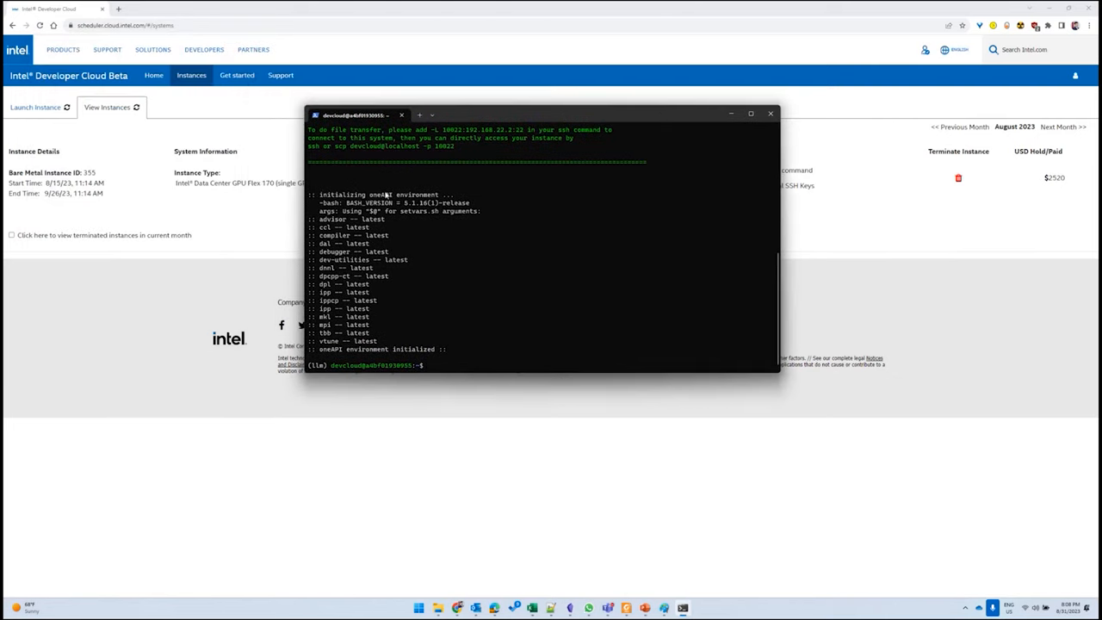
mouse_move(404, 250)
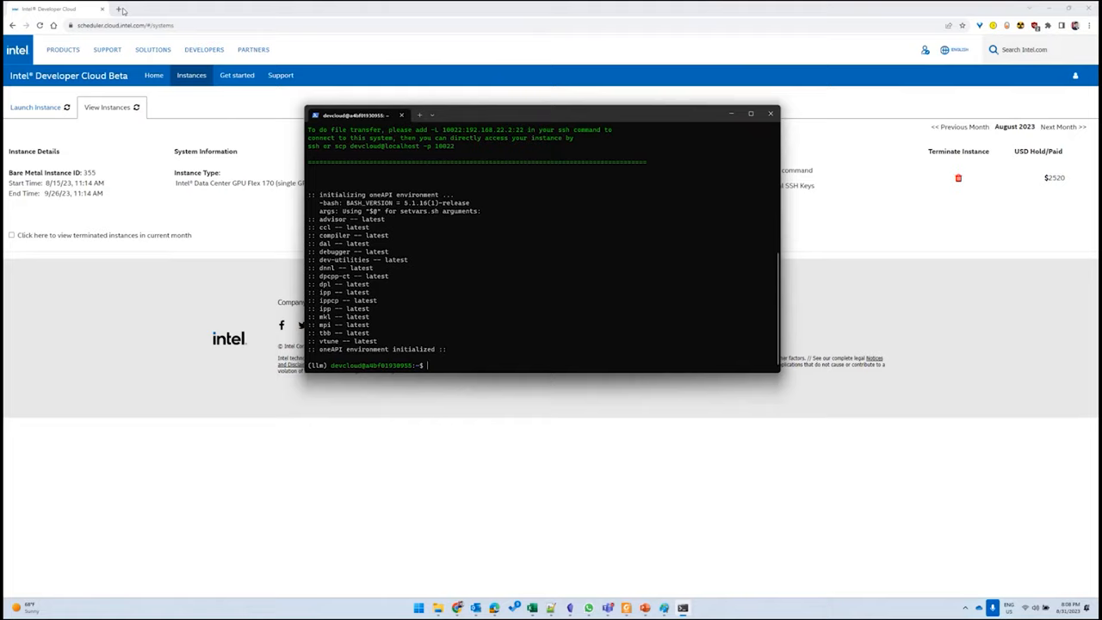
- Look up bigdl_core_xe in a new browser tab and scroll the results
click(220, 9)
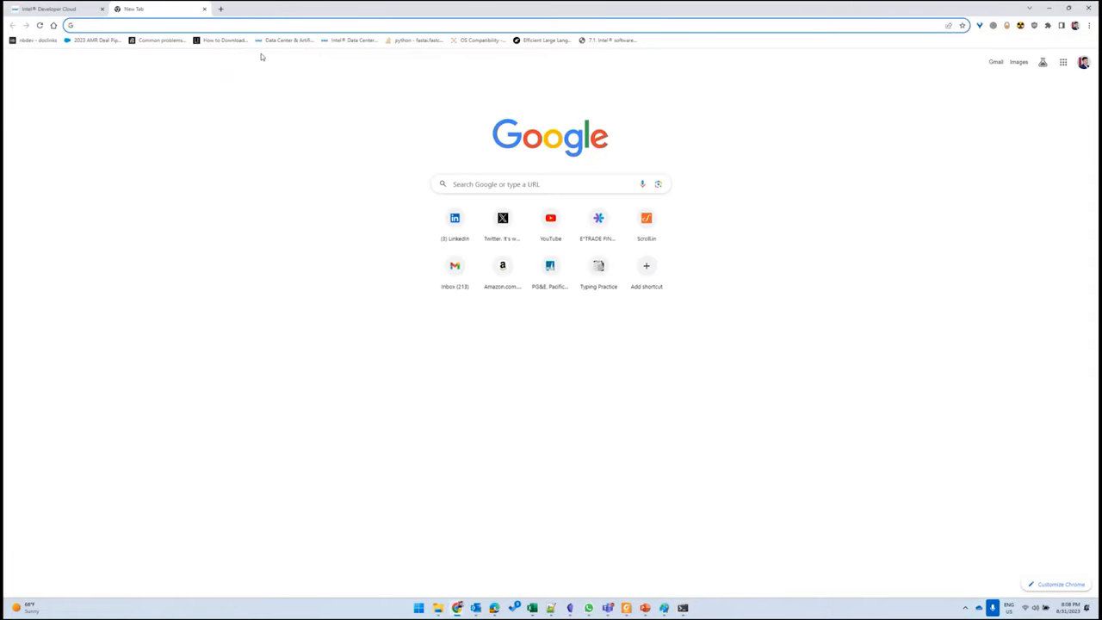
text(bigdl_core_xe)
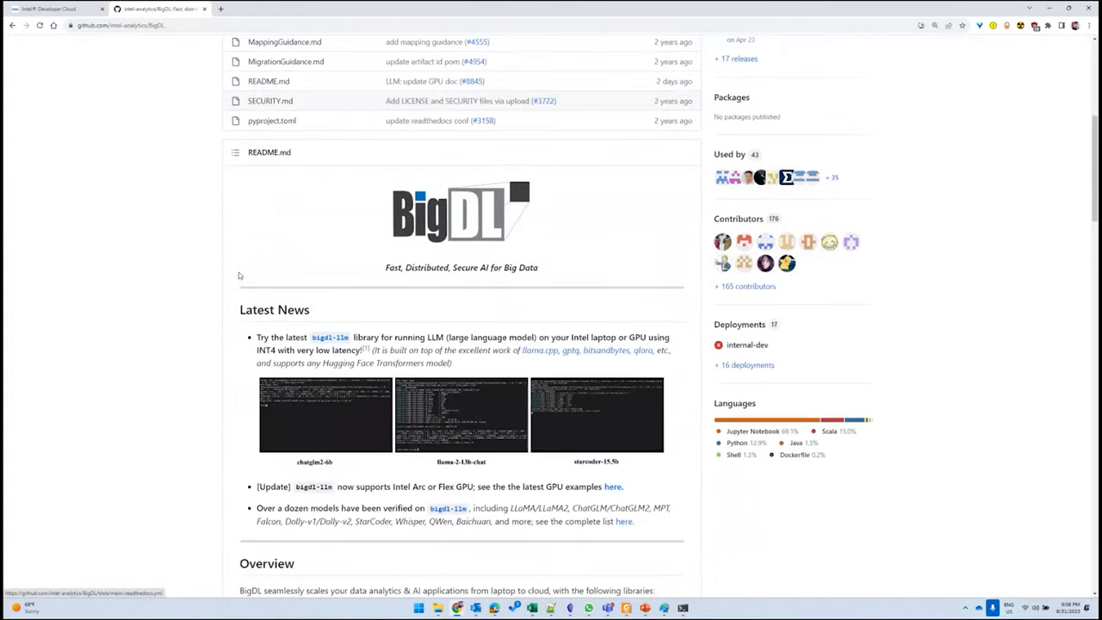
scroll(down, 3)
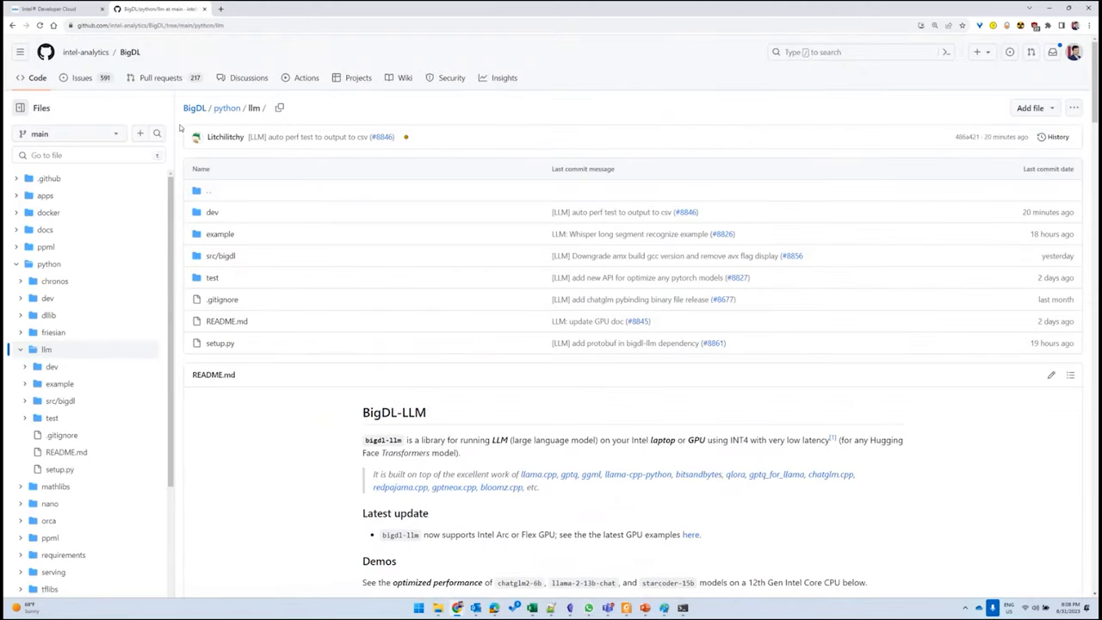
mouse_move(295, 398)
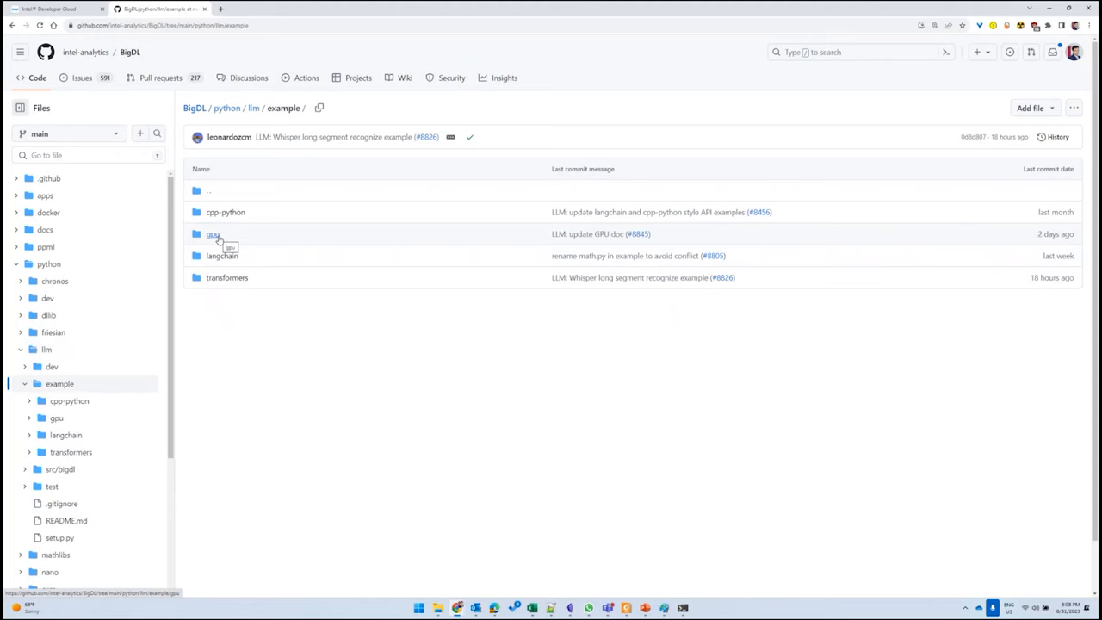
- Open BigDL's gpu examples folder and scroll through its INT4 optimization README
click(213, 234)
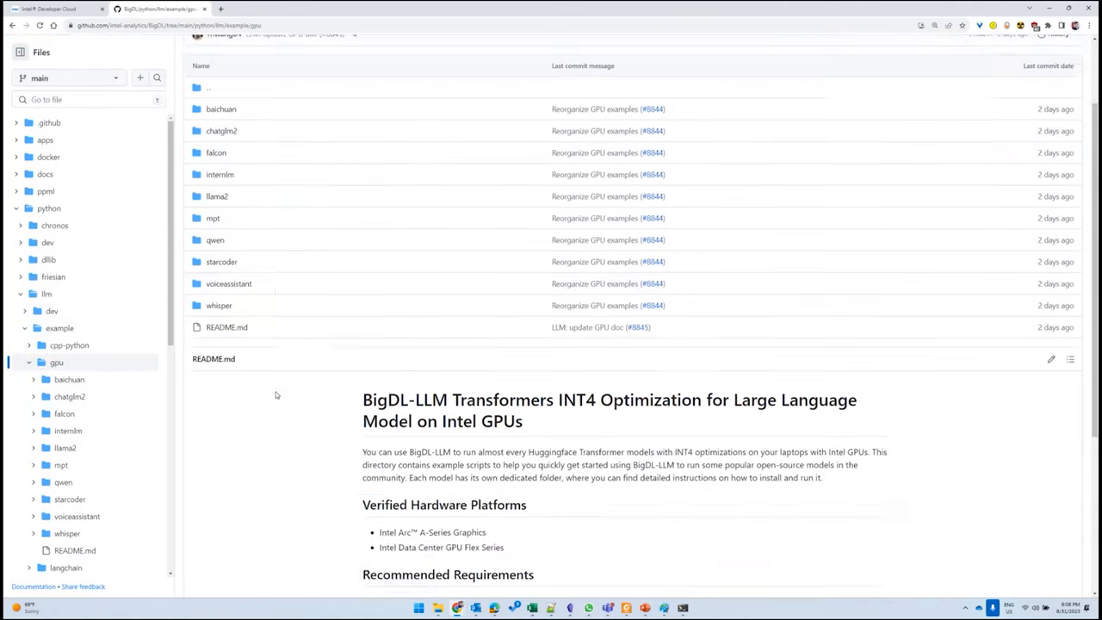
scroll(down, 3)
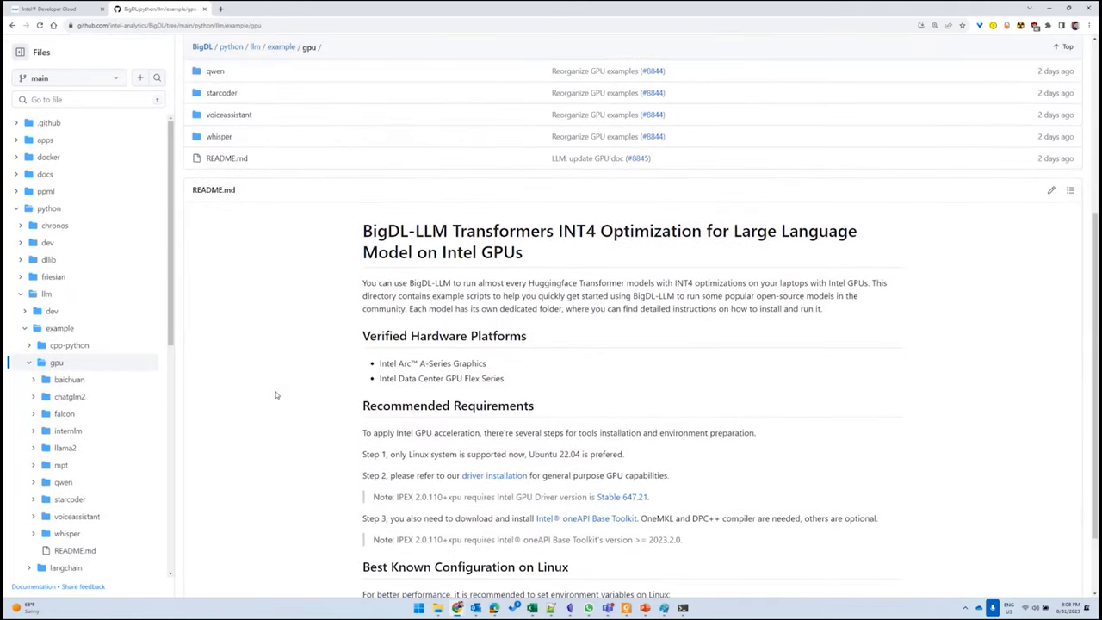
scroll(down, 3)
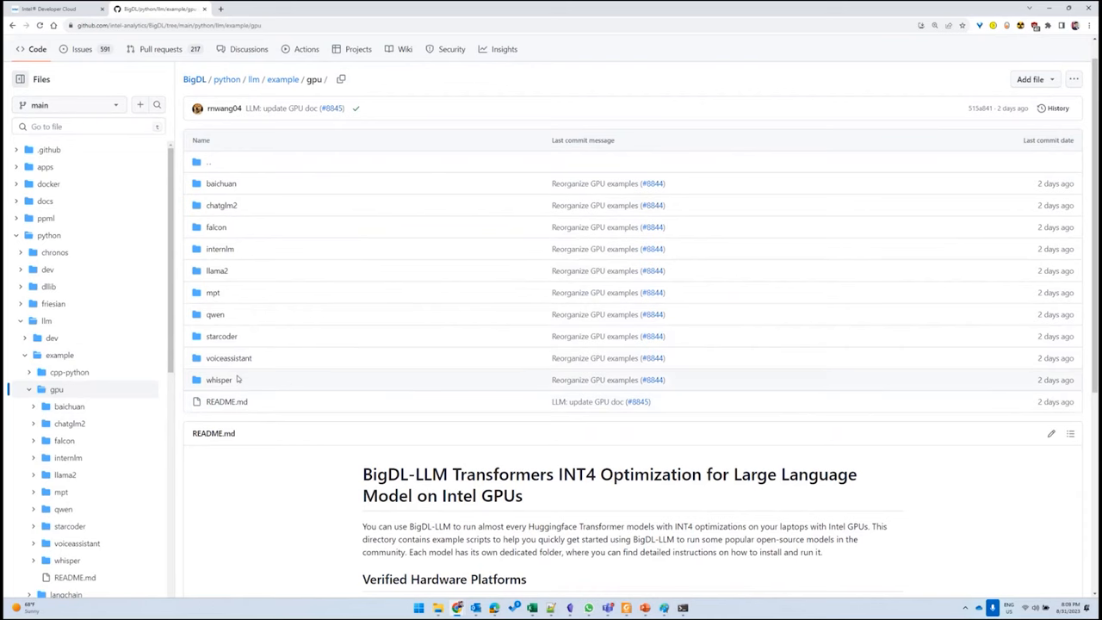
mouse_move(244, 271)
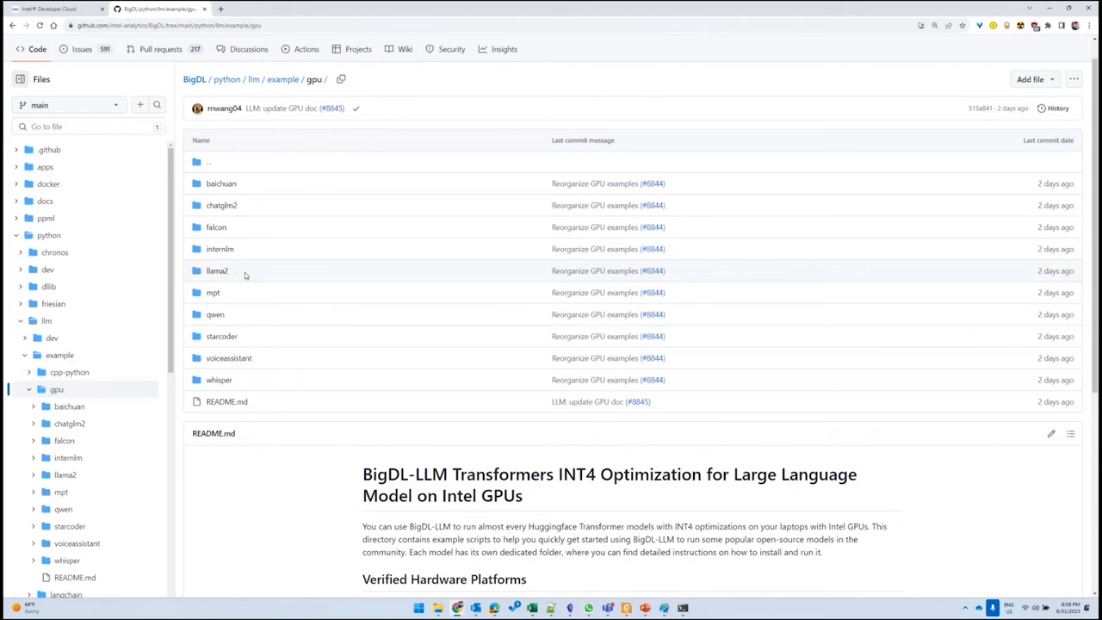
mouse_move(288, 315)
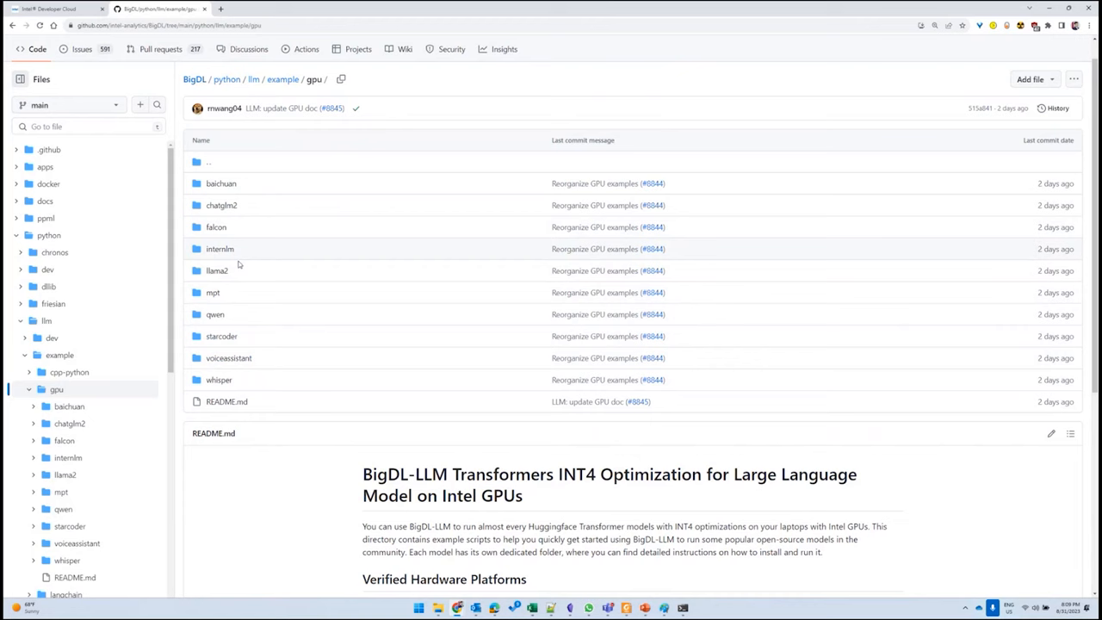
mouse_move(286, 389)
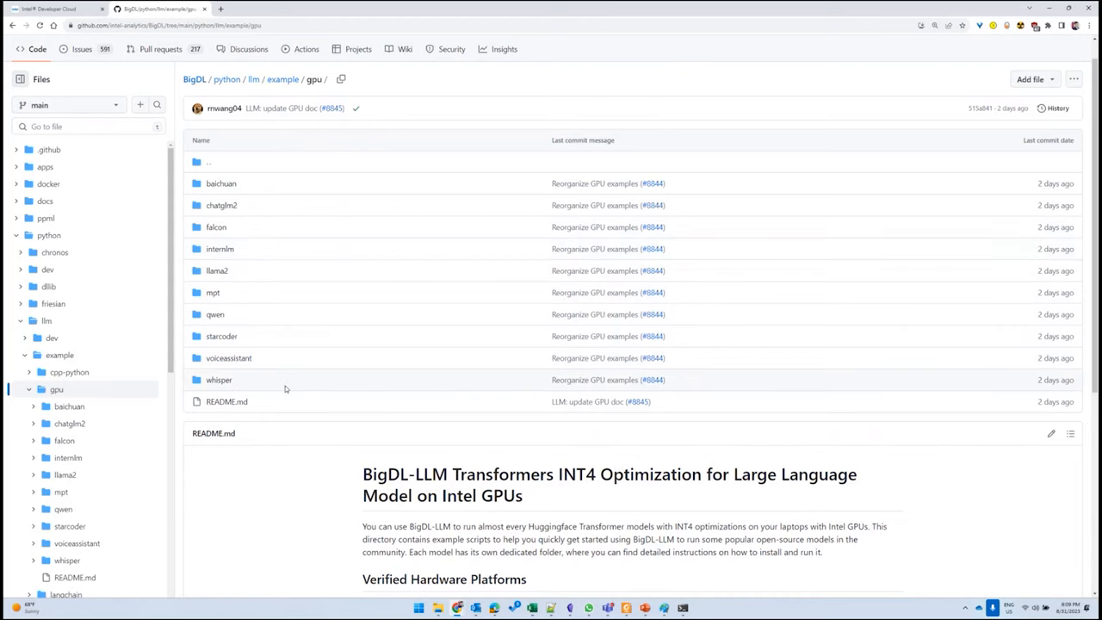
scroll(down, 3)
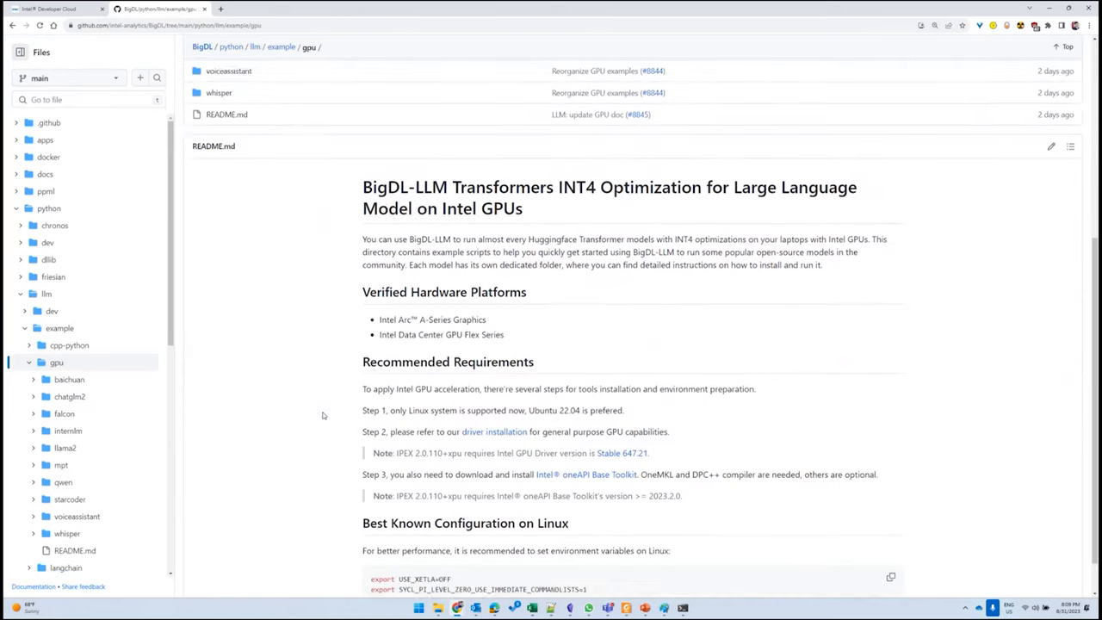
- Open the llama2 GPU example and highlight bigdl-llm in its pip install command
click(65, 448)
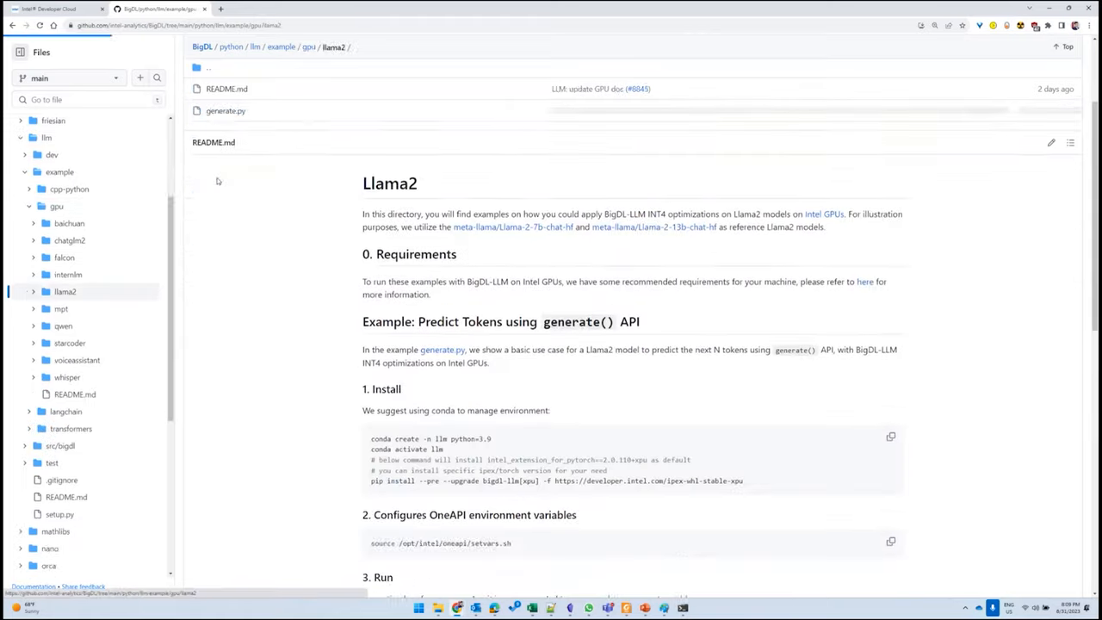
scroll(down, 3)
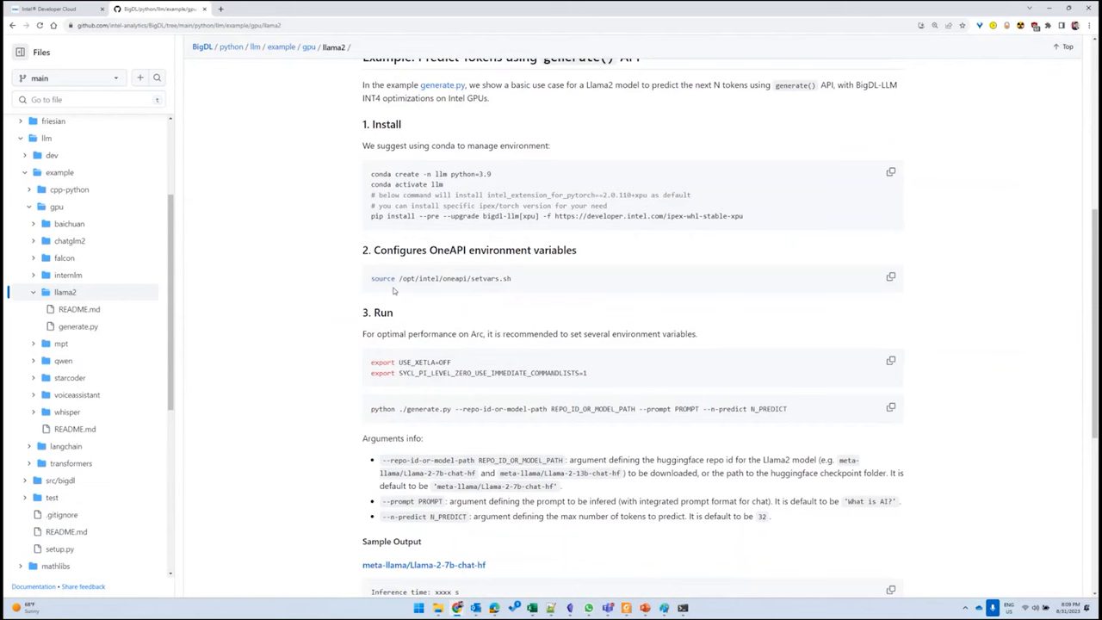
mouse_move(451, 187)
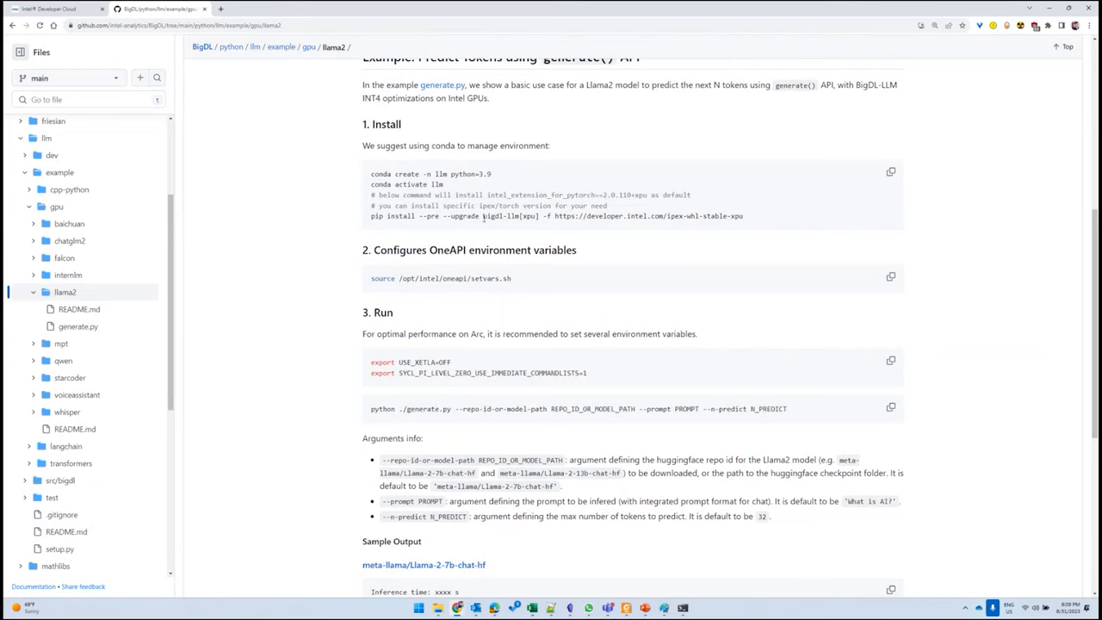
double_click(499, 216)
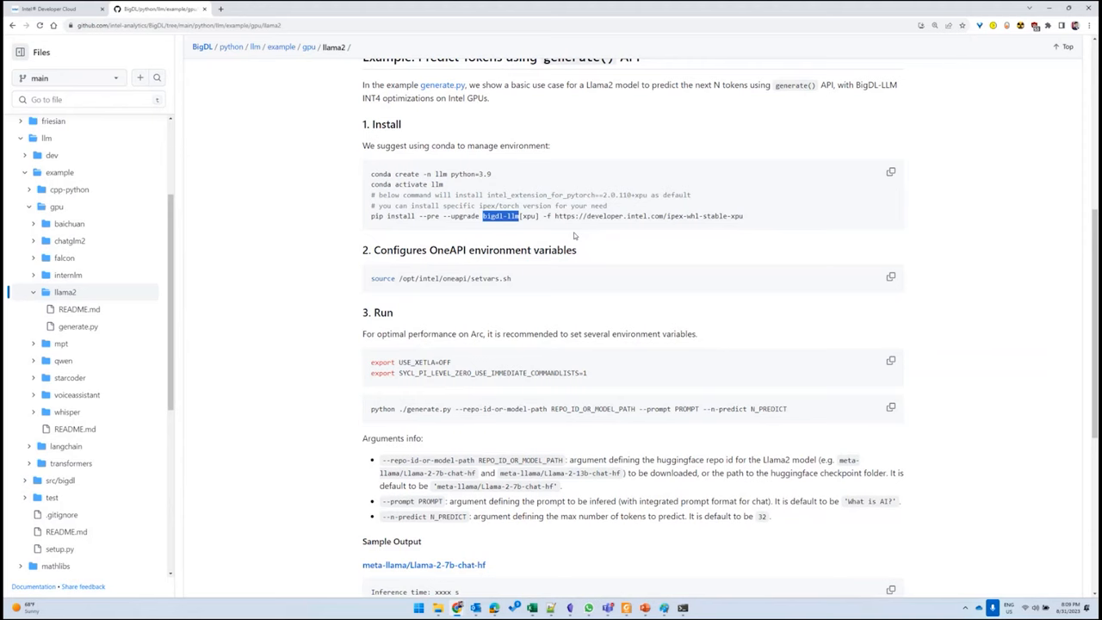
mouse_move(524, 198)
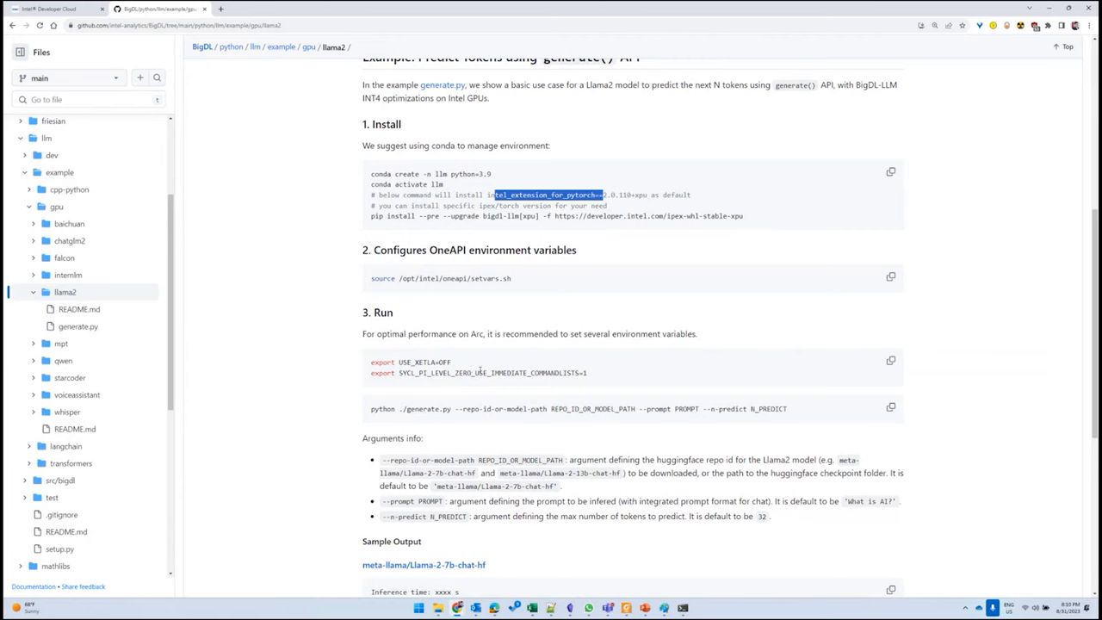
mouse_move(541, 429)
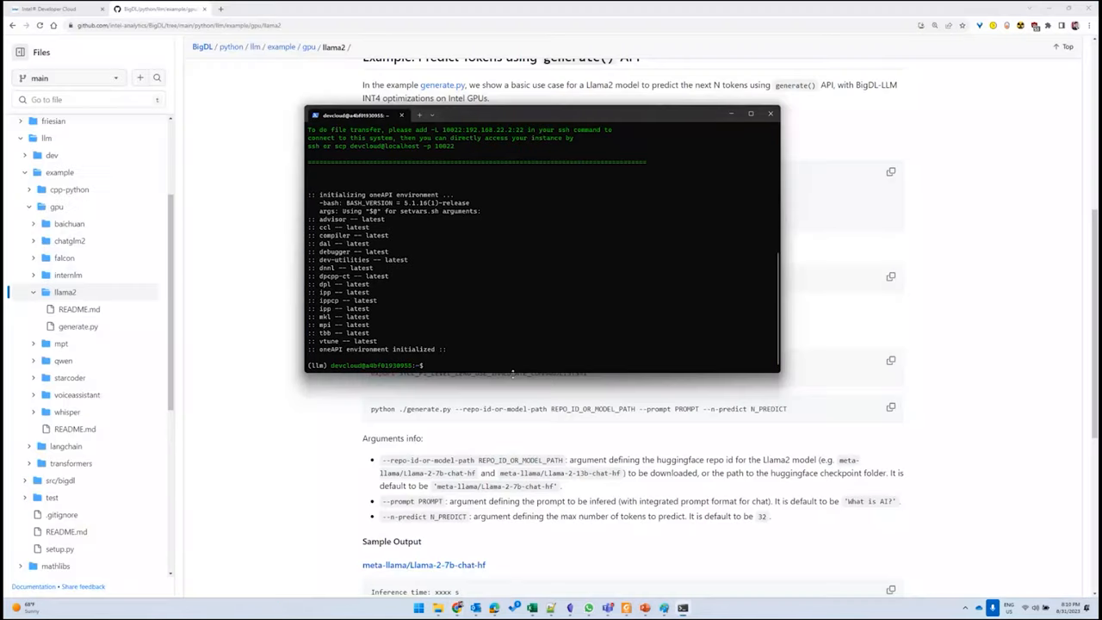
mouse_move(489, 261)
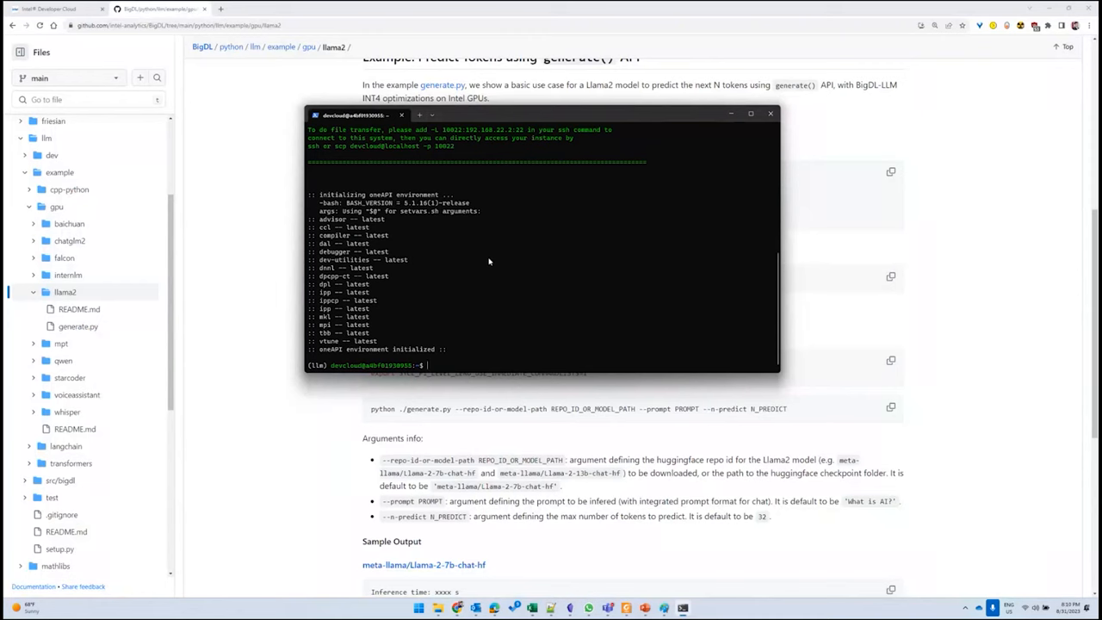
- Start the server with 'jupyter lab' and select the printed localhost access link
text(jy)
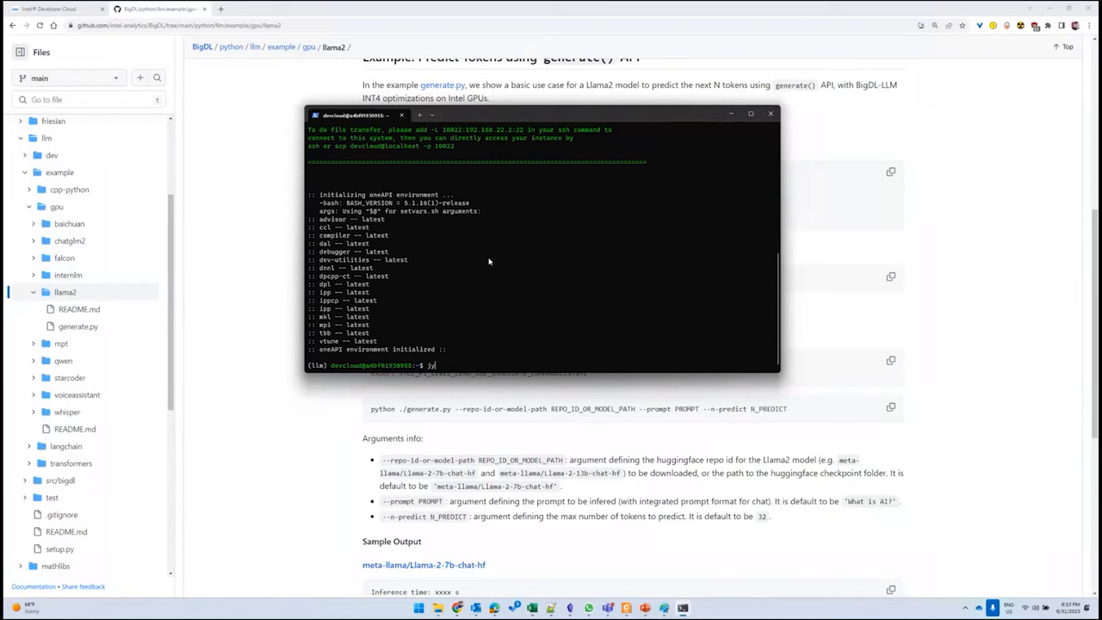
text(jupyter)
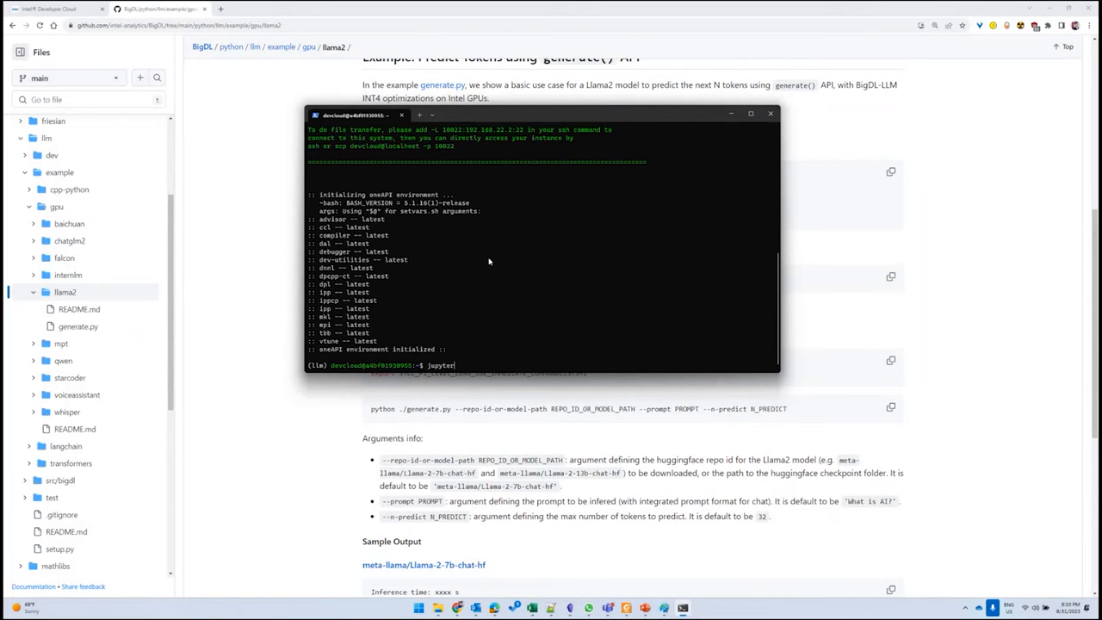
text(lab)
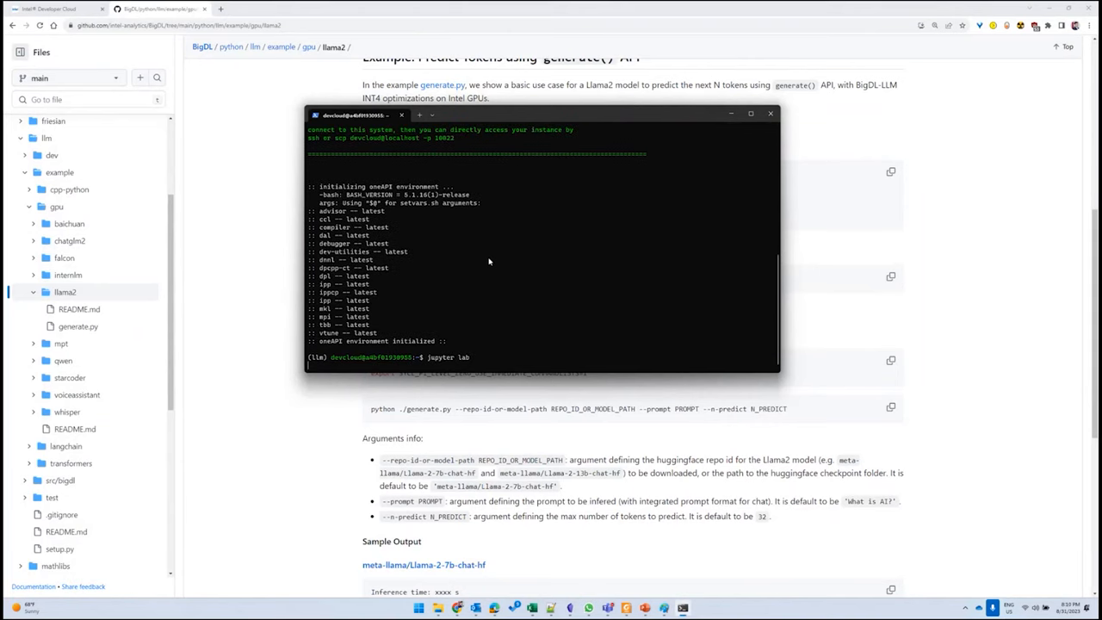
key(Return)
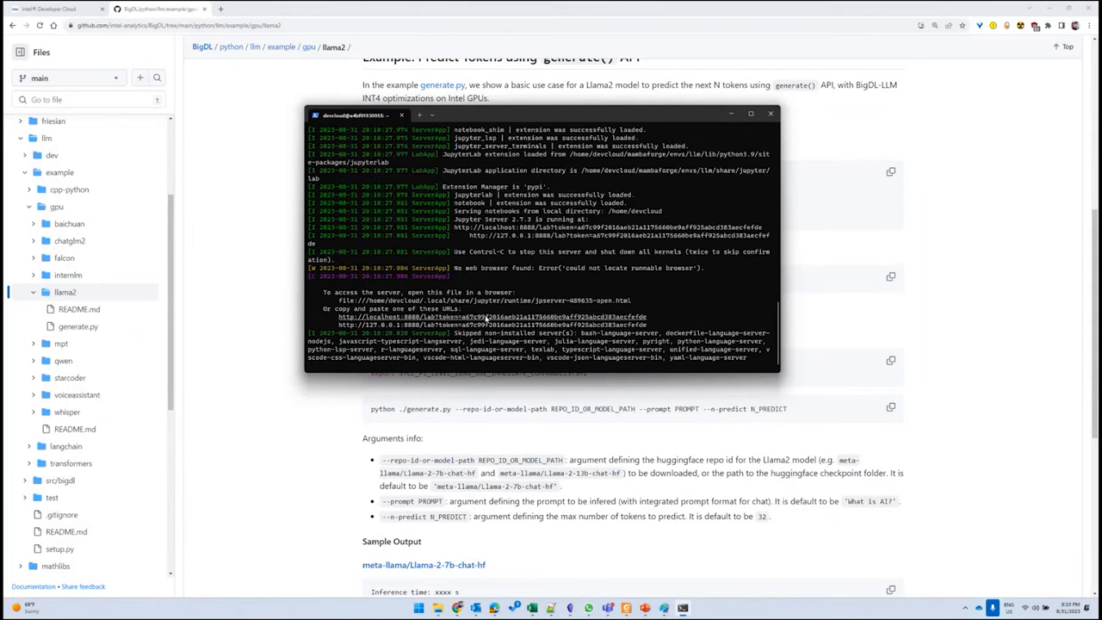
double_click(550, 316)
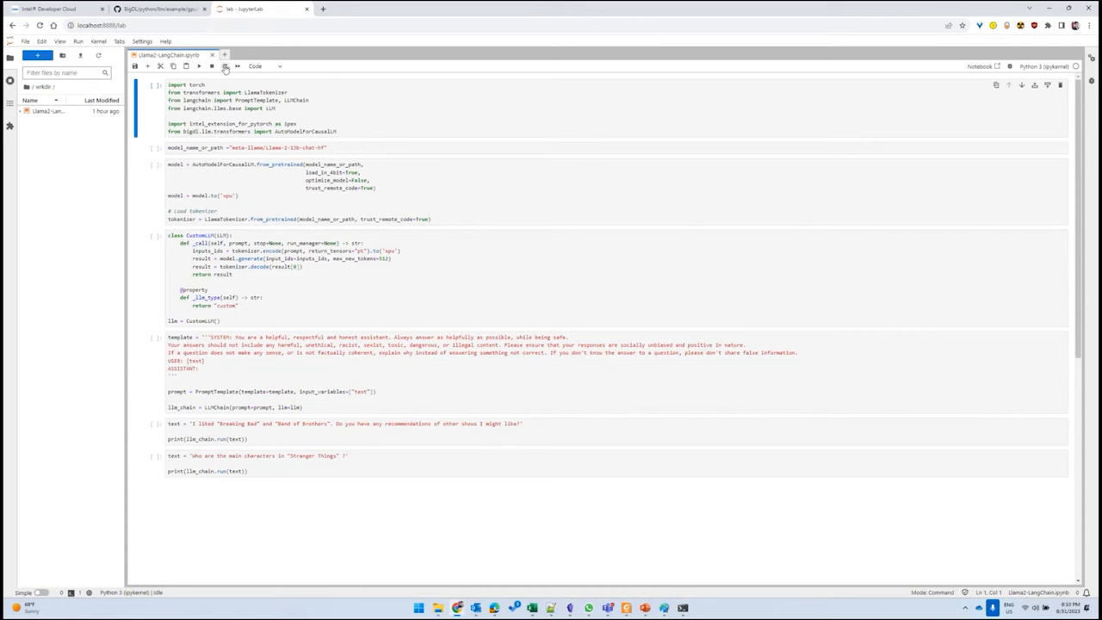
- Open a new JupyterLab terminal from the Launcher and begin the sudo xpu-smi command
click(317, 54)
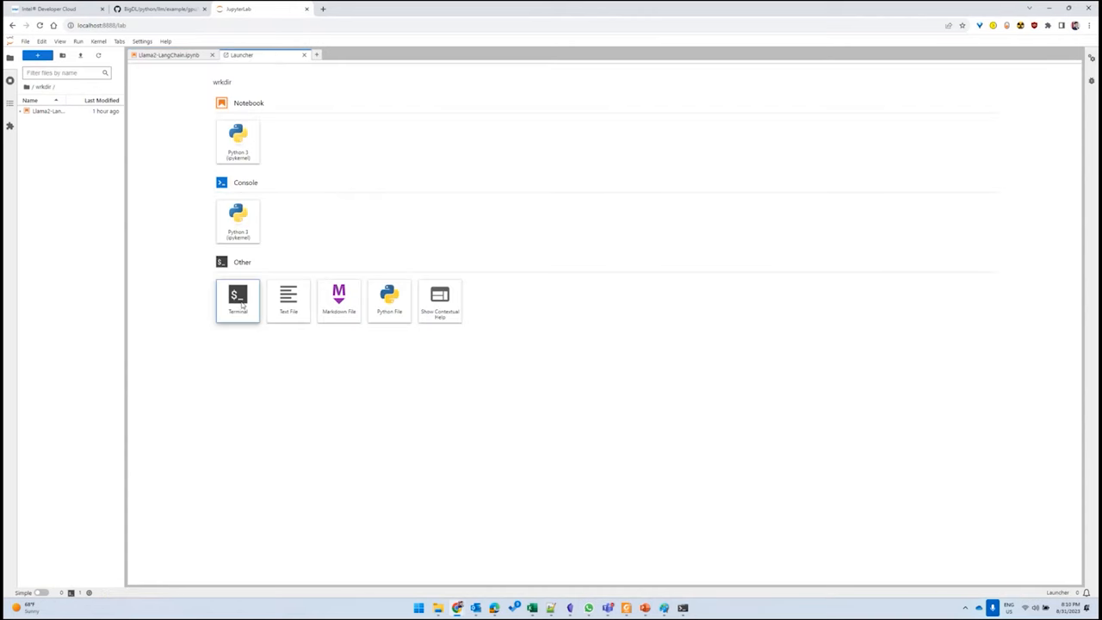
click(237, 299)
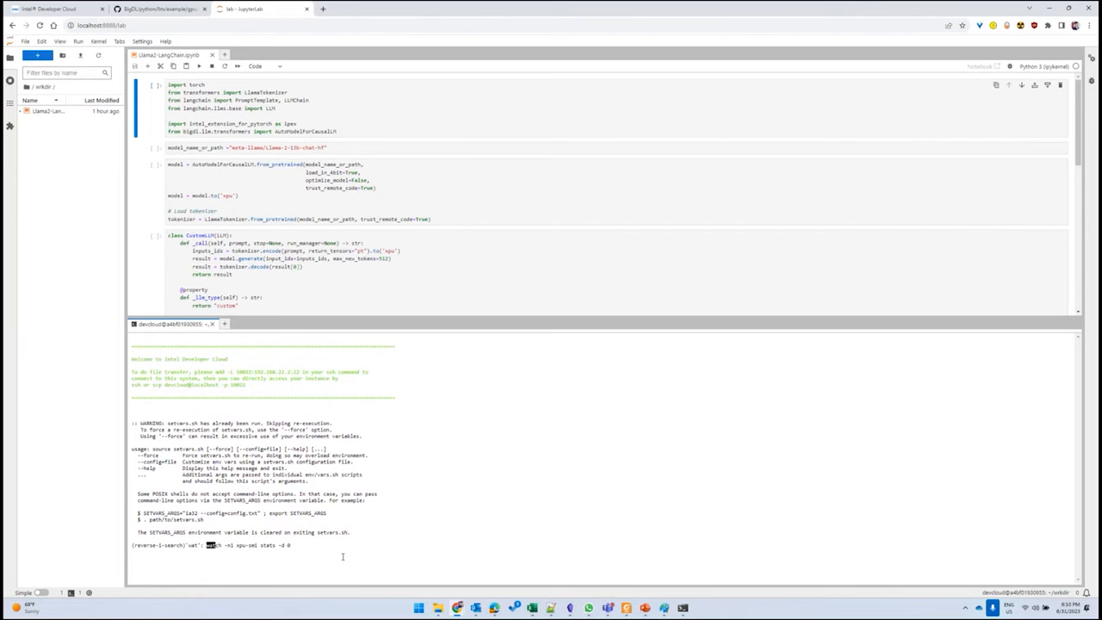
text(sudo)
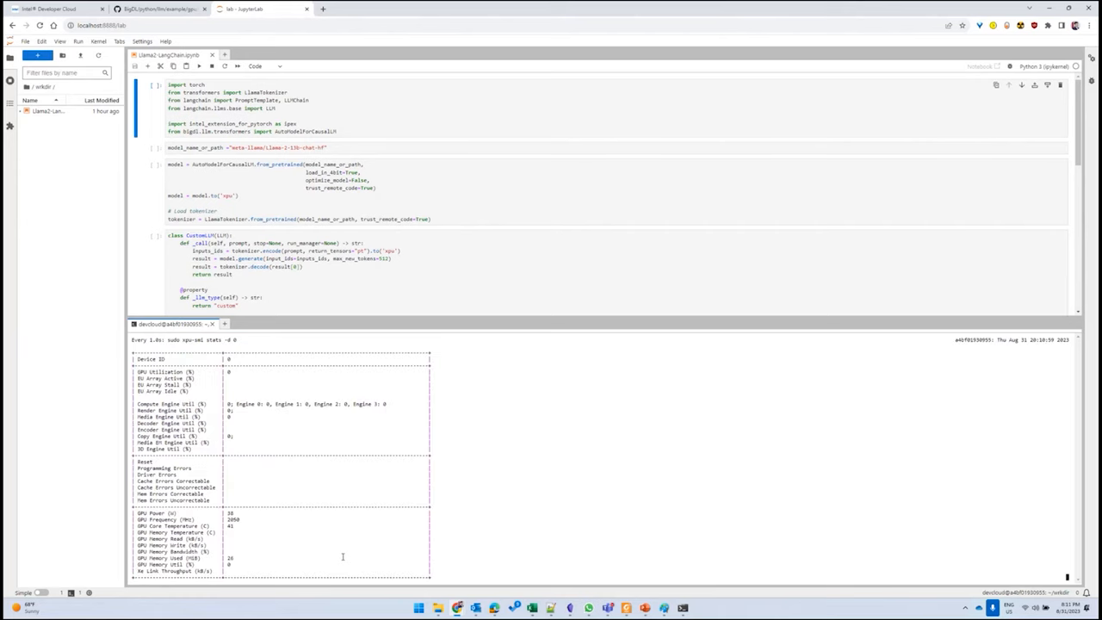
mouse_move(266, 376)
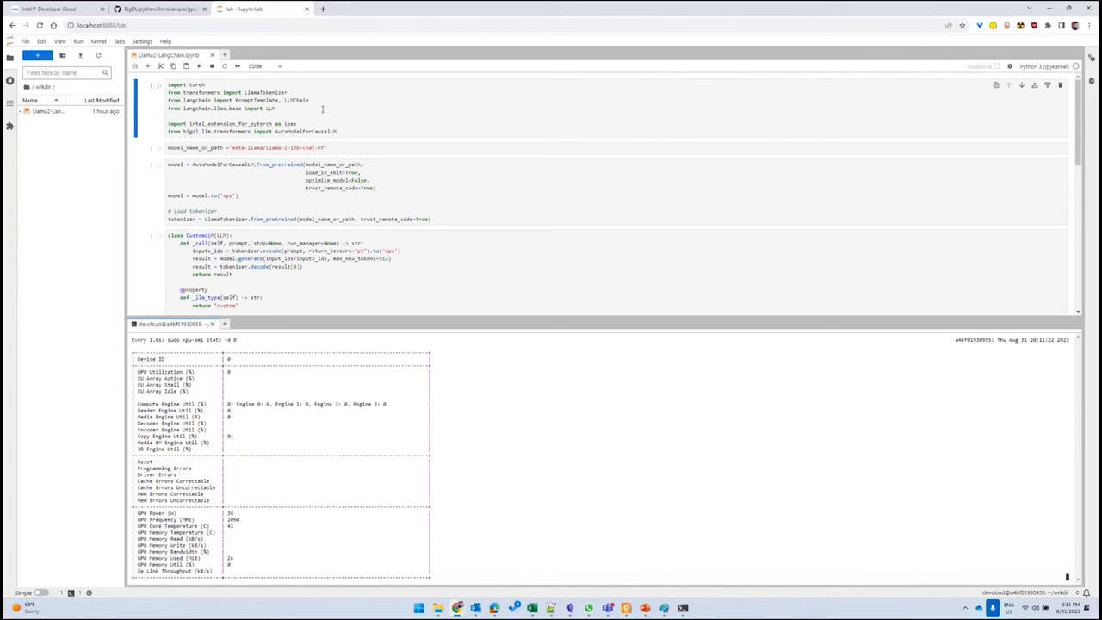
- Walk through the import cell, highlighting the Llama 2 13B chat model name and BigDL import
click(224, 100)
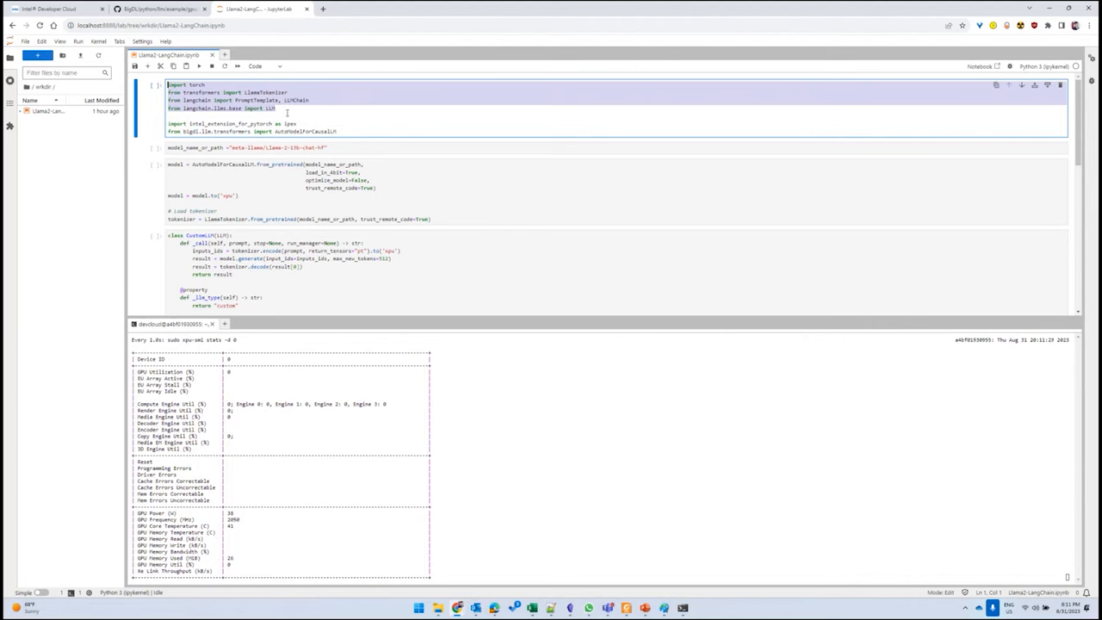
click(265, 92)
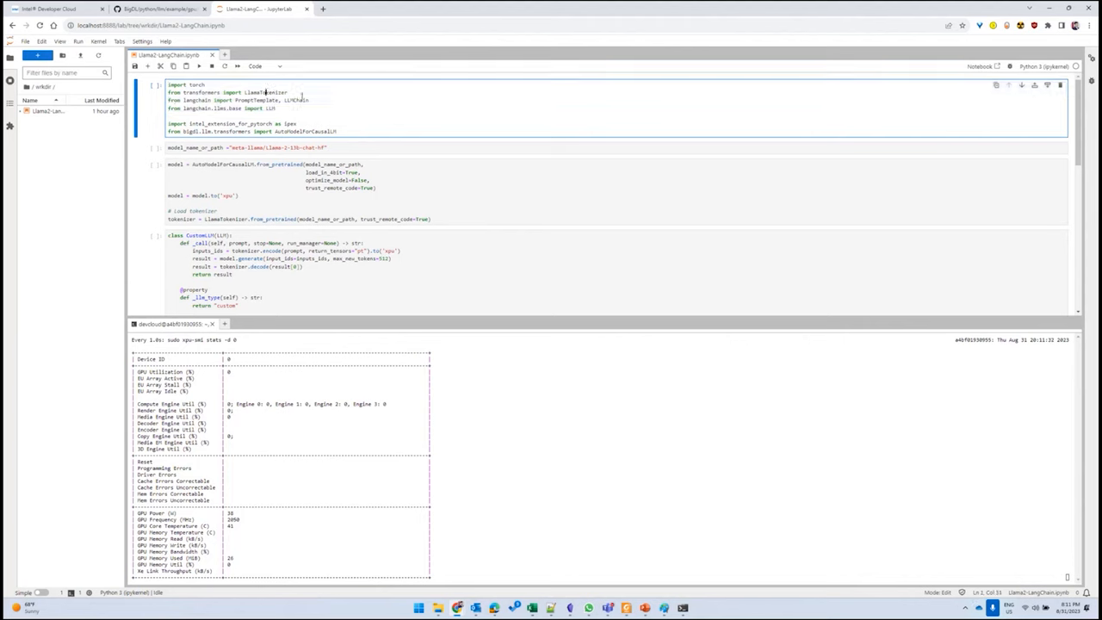
click(290, 92)
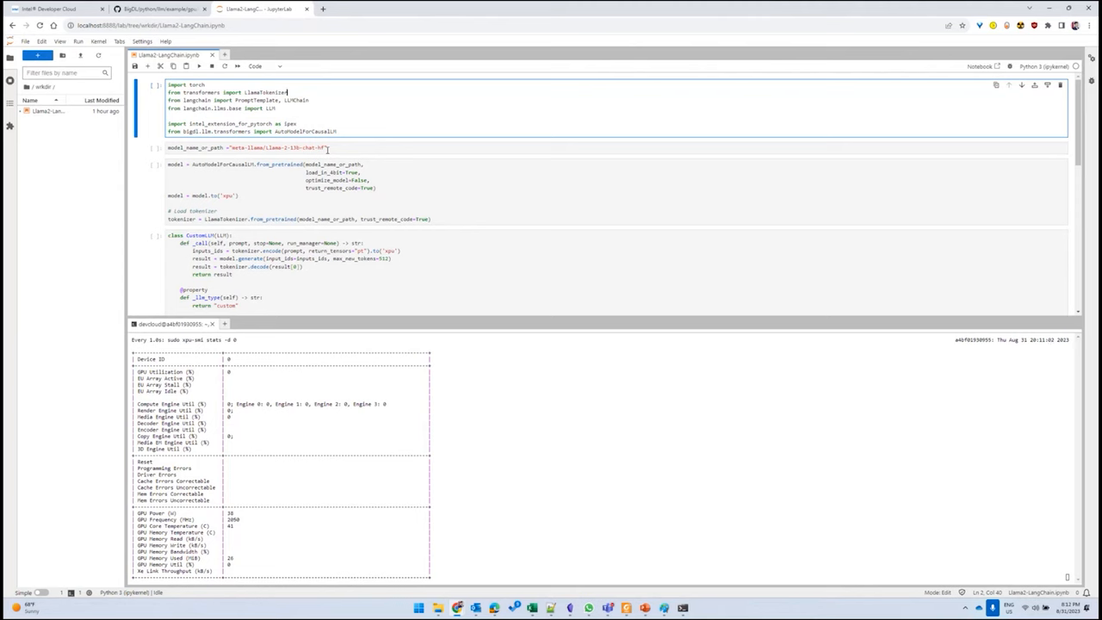
double_click(306, 131)
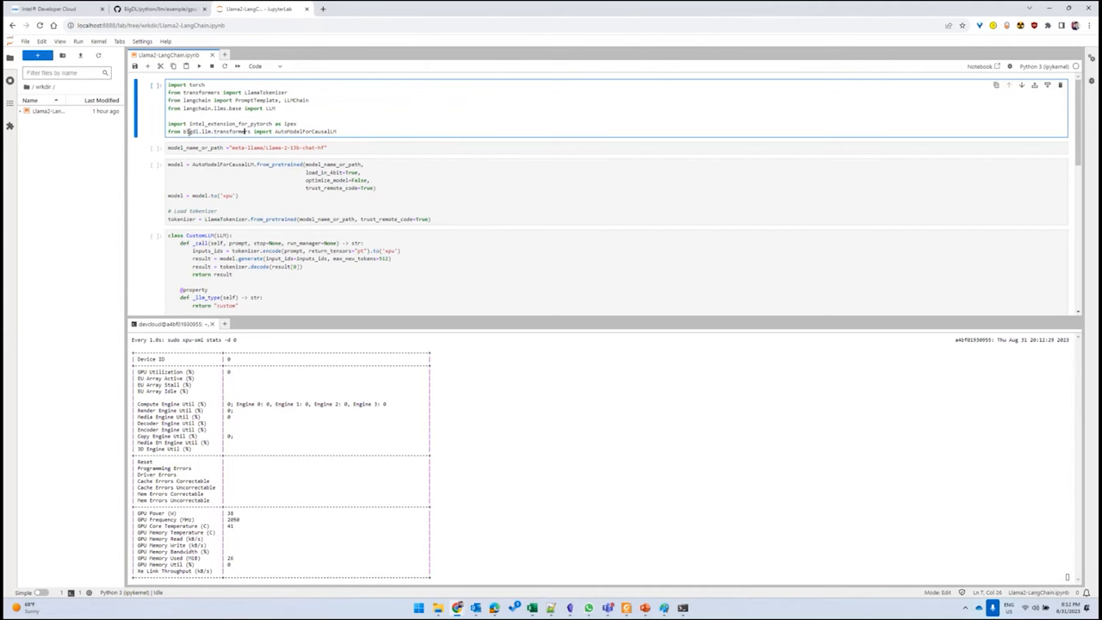
double_click(179, 131)
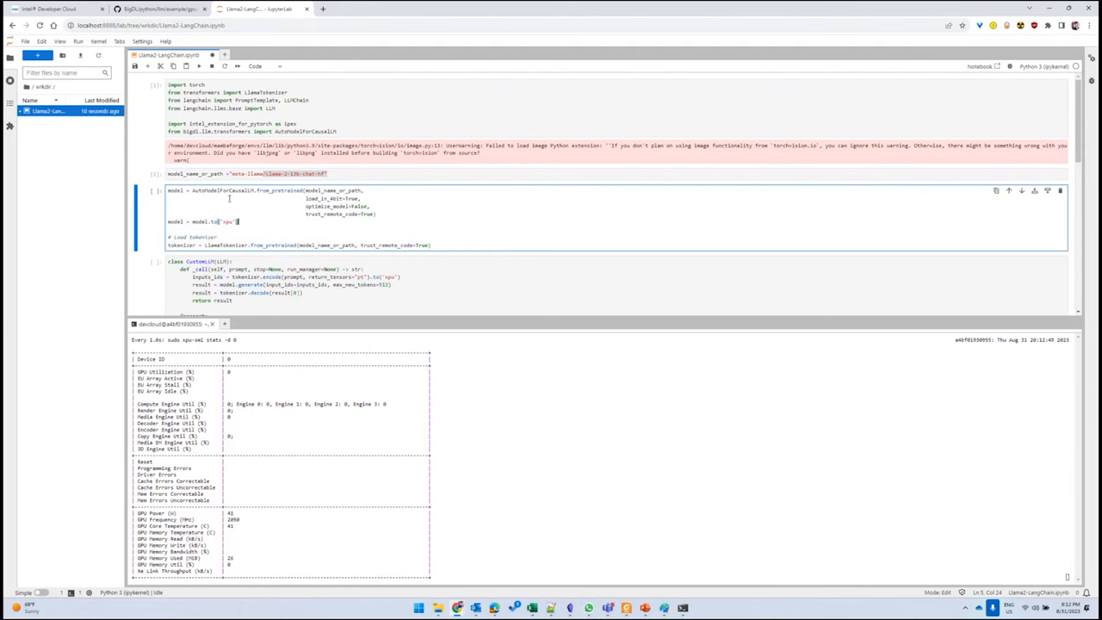
- Highlight the xpu device and model path, then run the model-loading cell
double_click(222, 190)
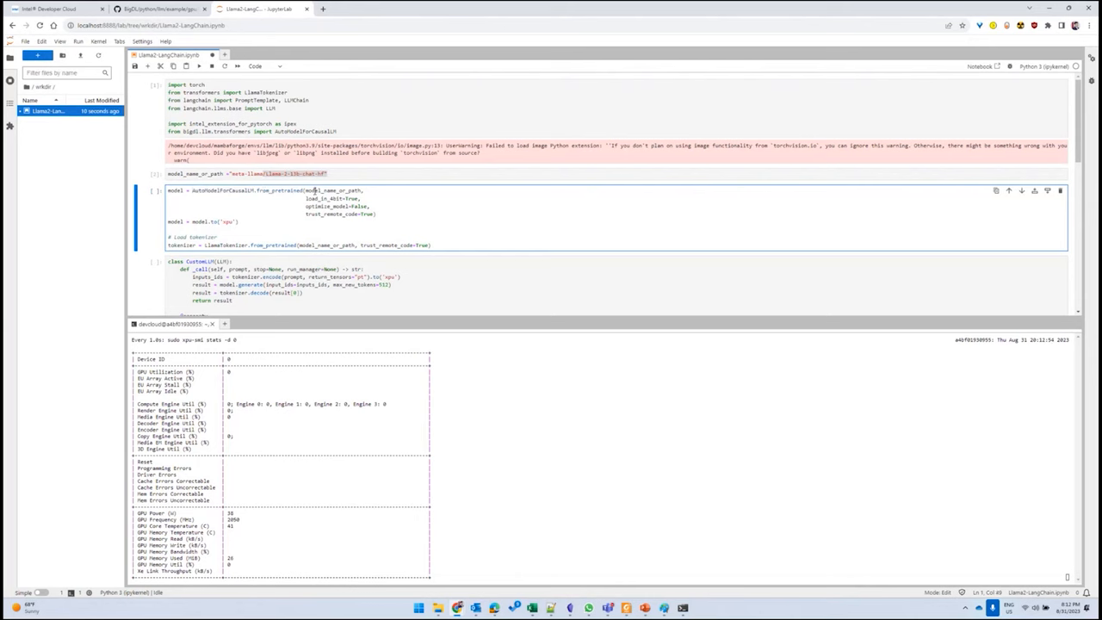
double_click(334, 190)
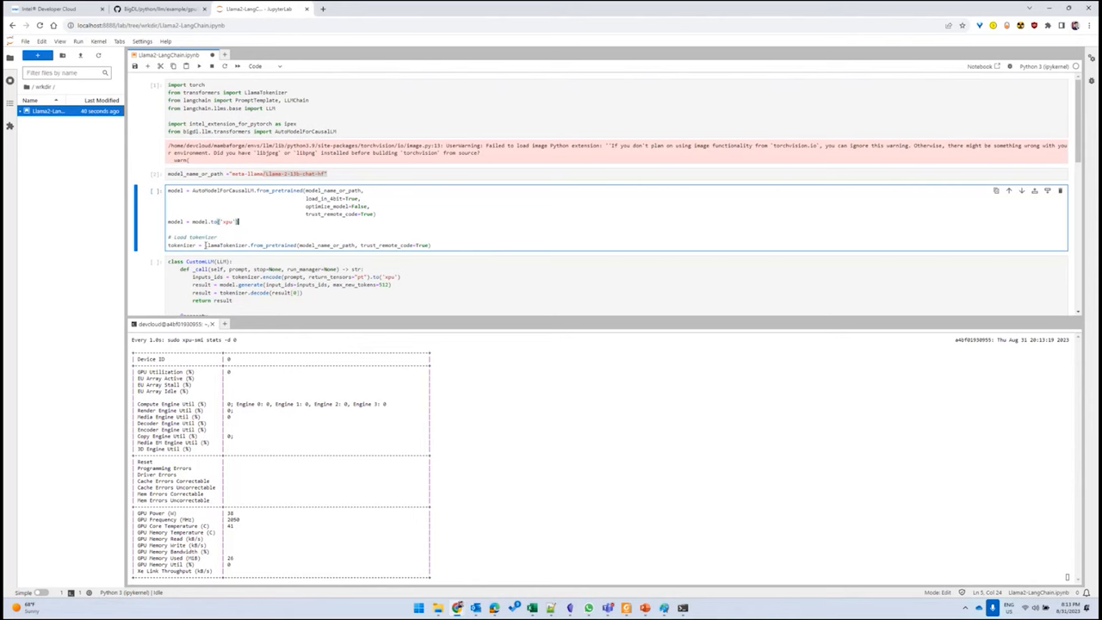
click(241, 233)
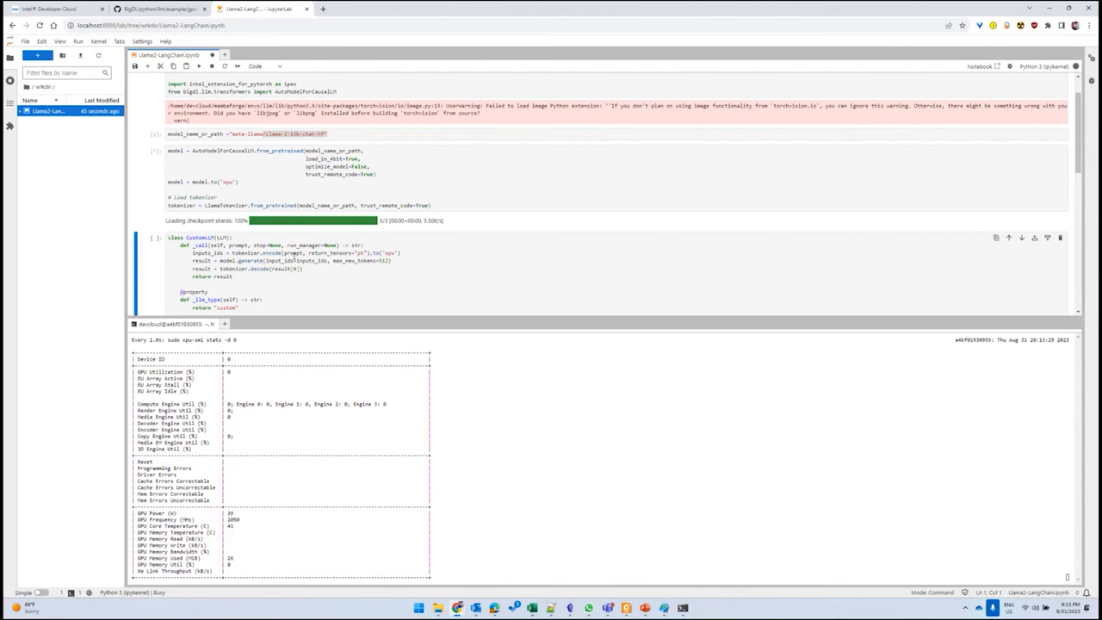
scroll(down, 3)
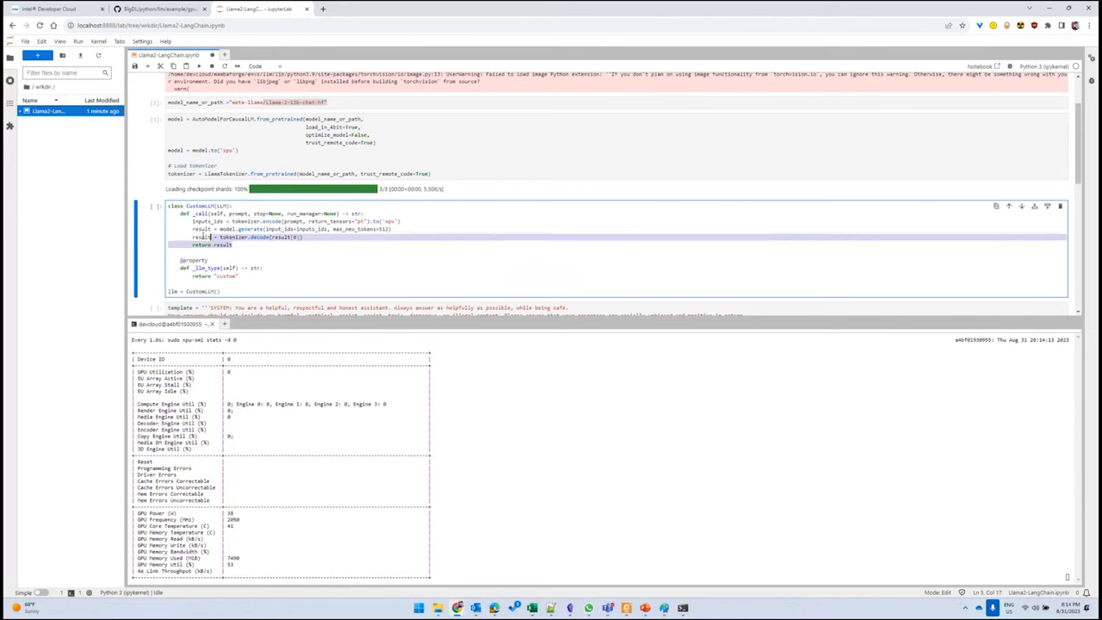
- Run the CustomLLM wrapper cell, then the prompt template and LLMChain cell
click(309, 252)
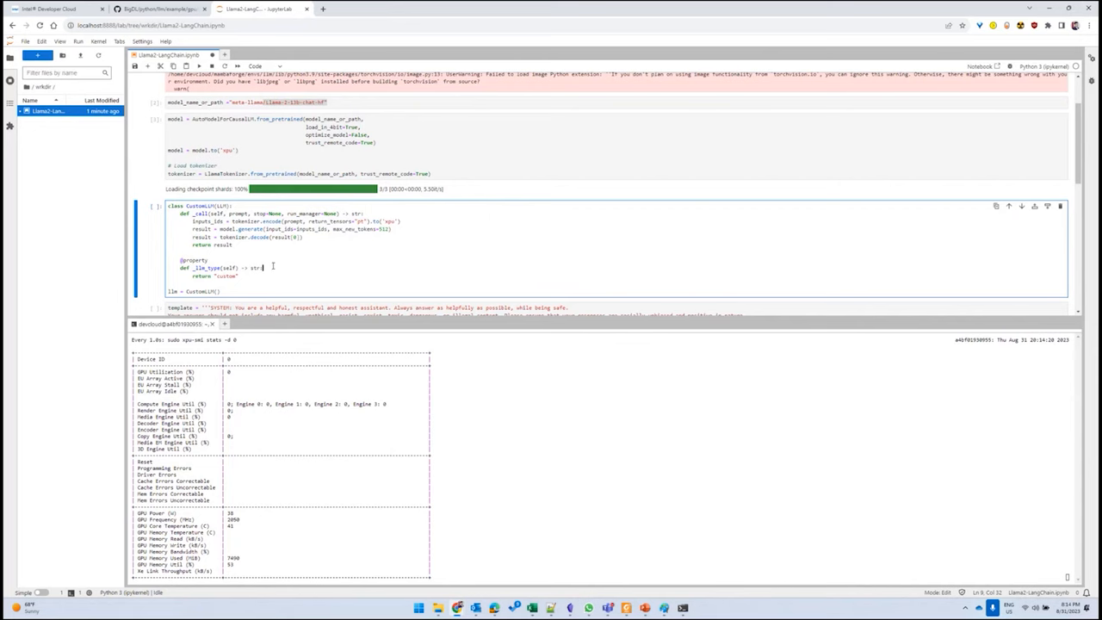
scroll(down, 3)
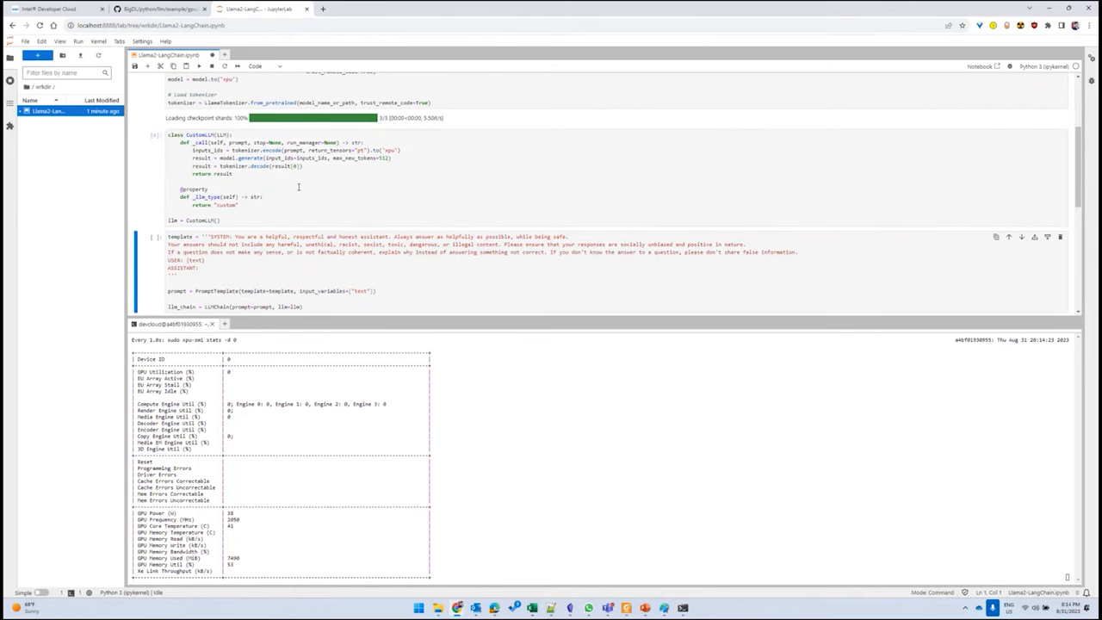
scroll(down, 3)
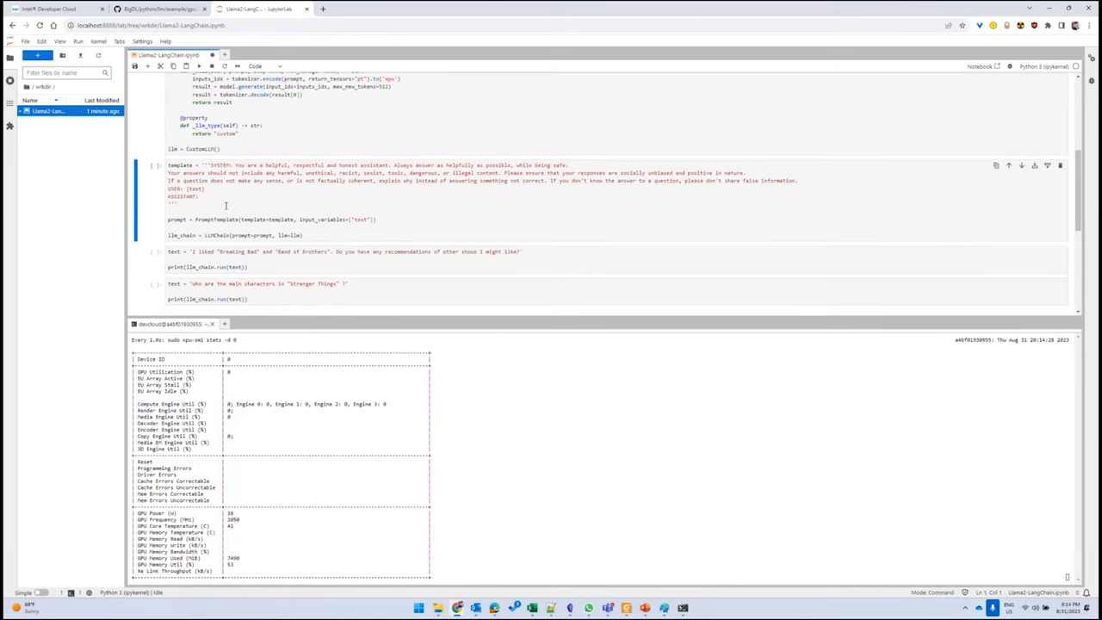
click(178, 204)
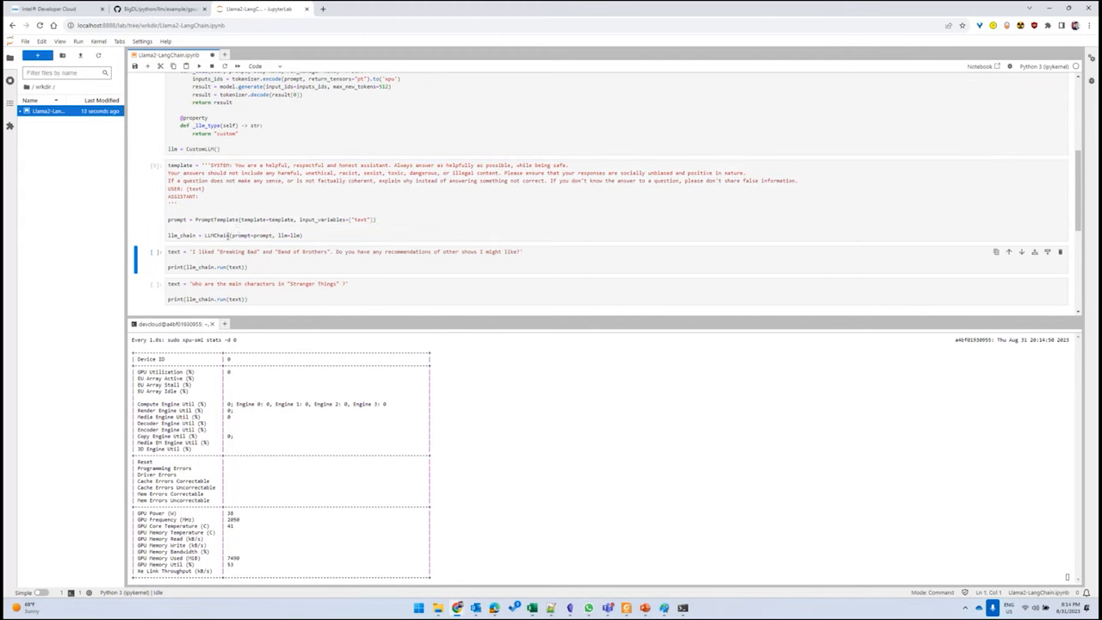
- Run the Breaking Bad and Band of Brothers TV show recommendation question
click(269, 266)
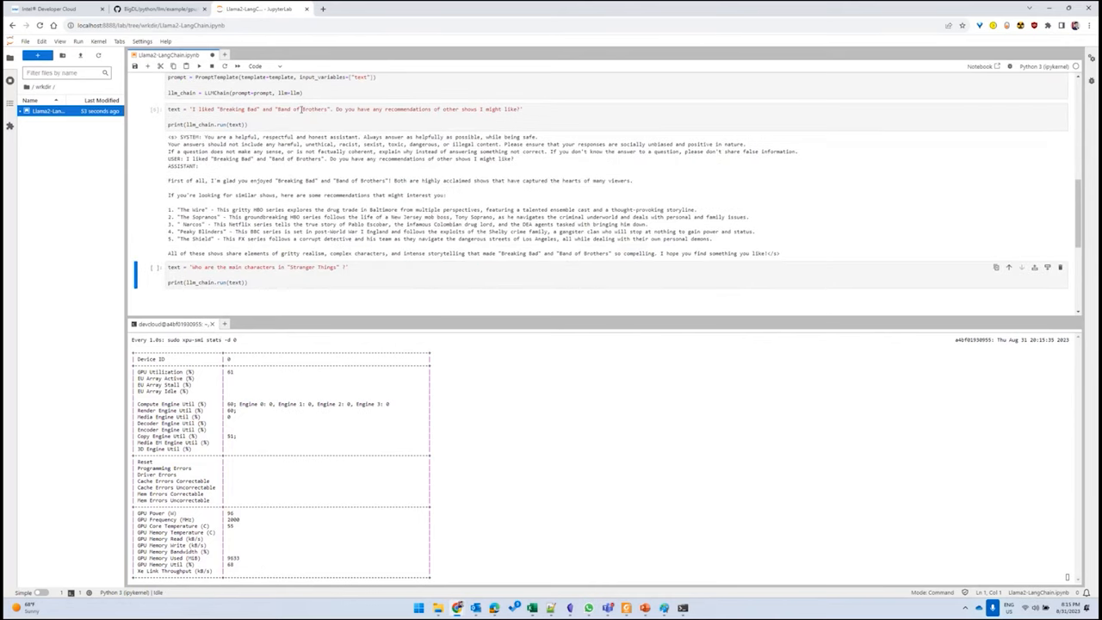
drag(170, 210, 296, 231)
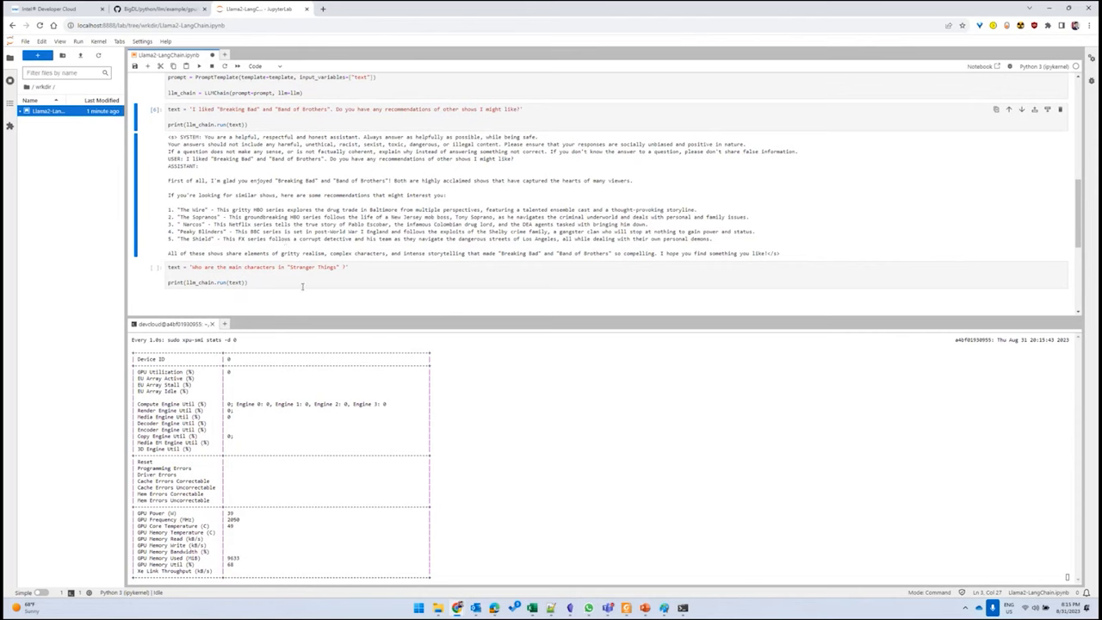
- Run the Stranger Things main characters question cell
click(250, 274)
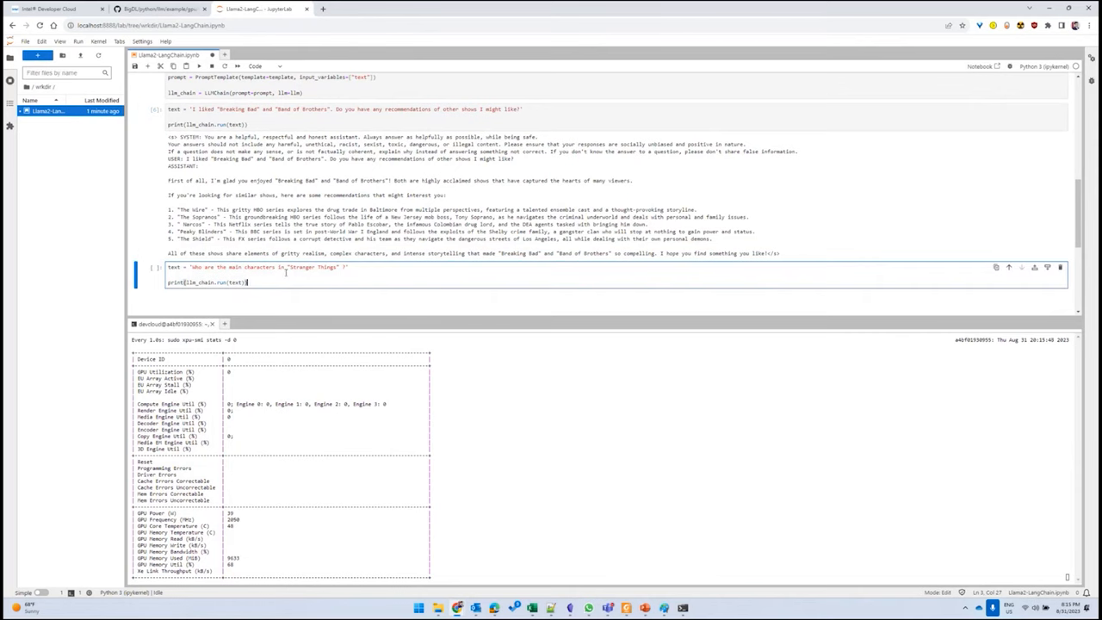
key(Shift+Enter)
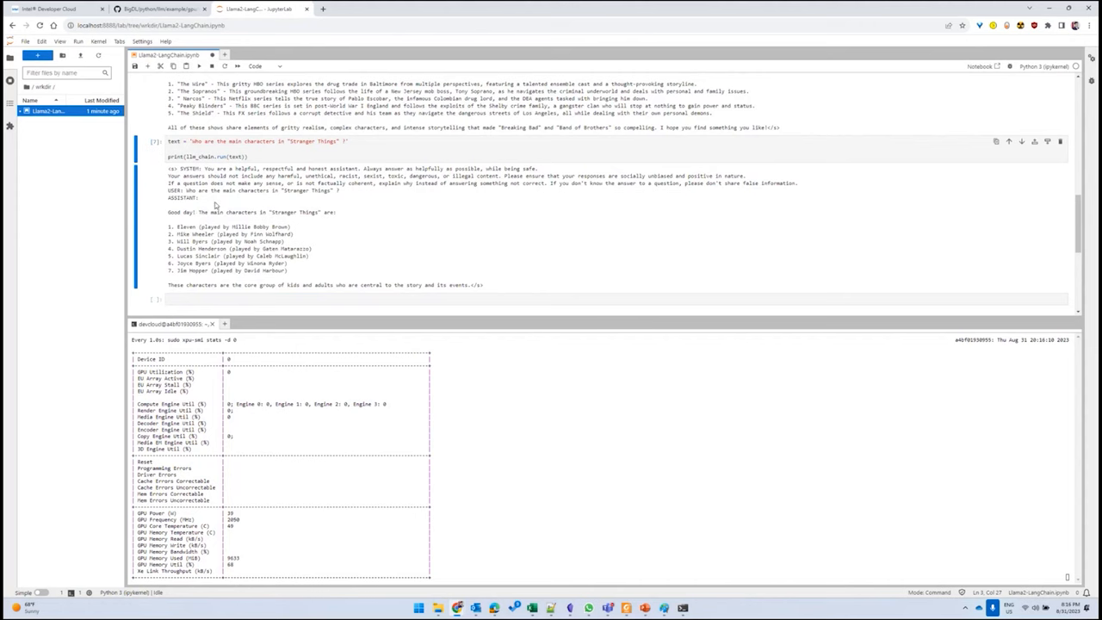
mouse_move(360, 262)
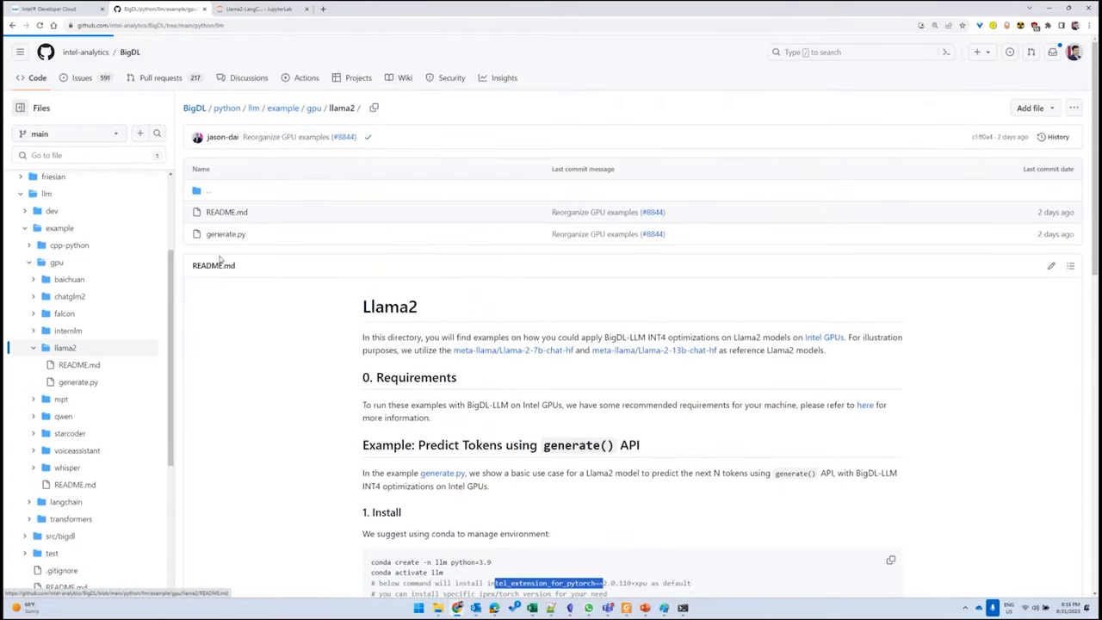
- Navigate the BigDL repo from python/llm into src/bigdl/llm/langchain
click(245, 107)
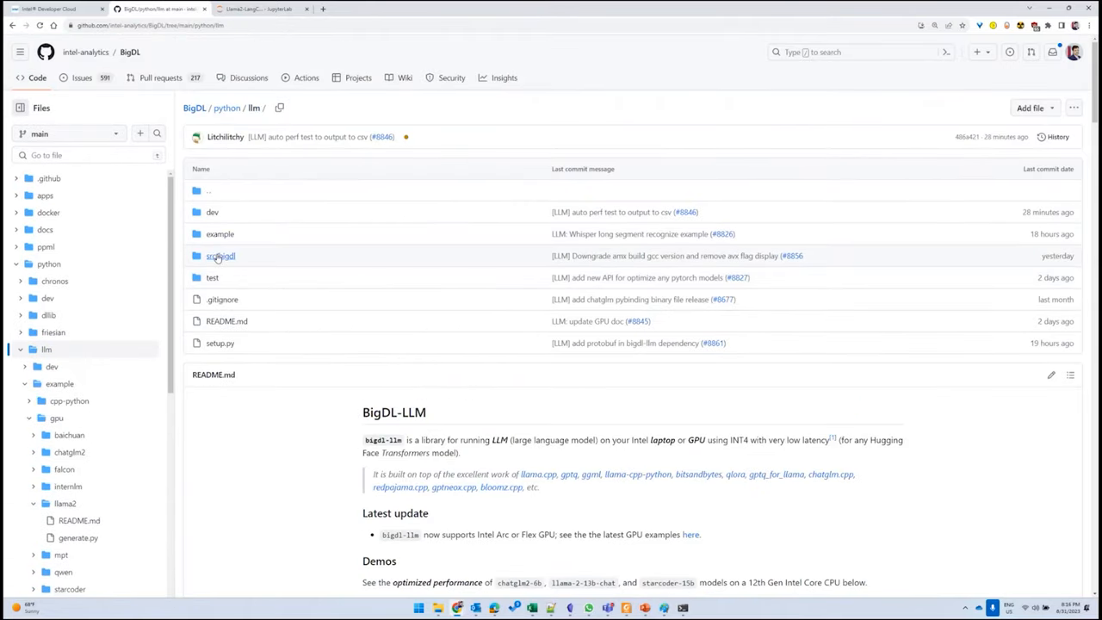
click(220, 255)
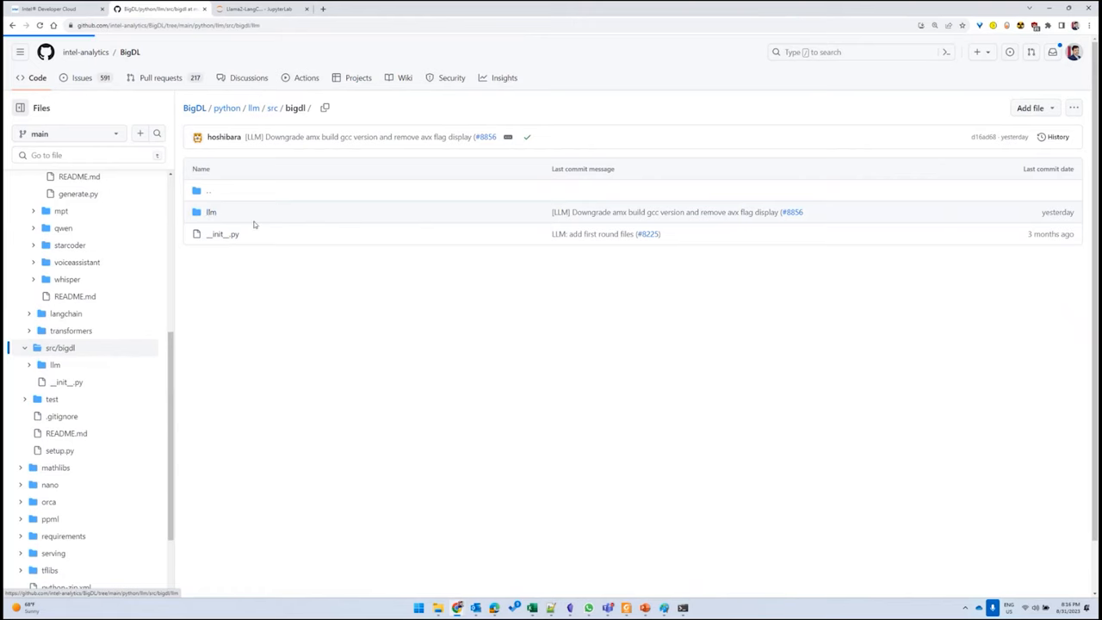
click(211, 211)
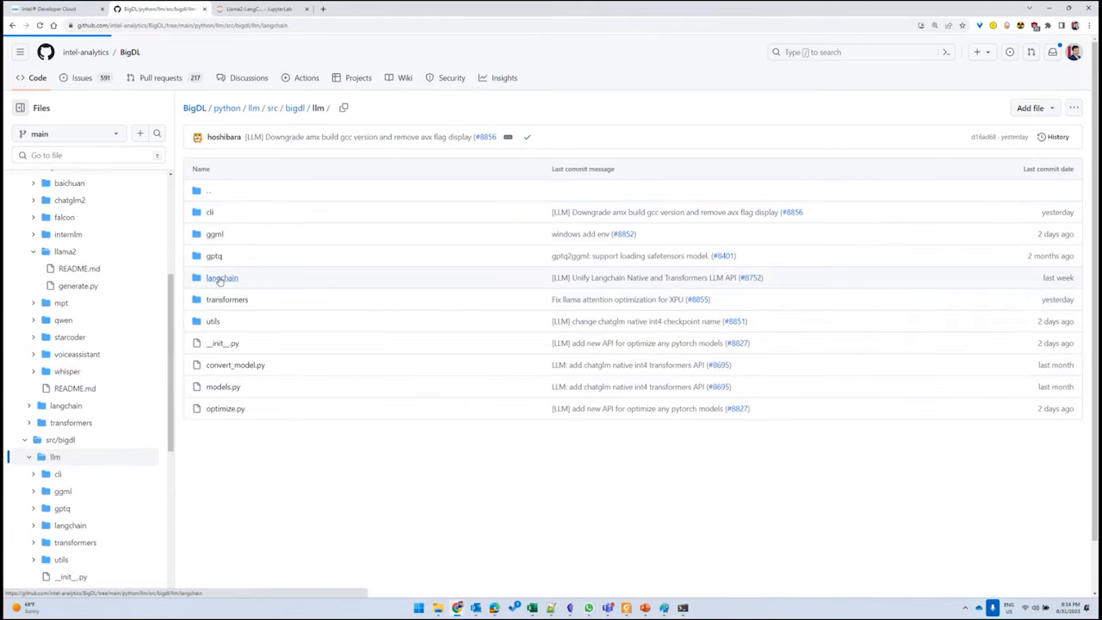
click(222, 277)
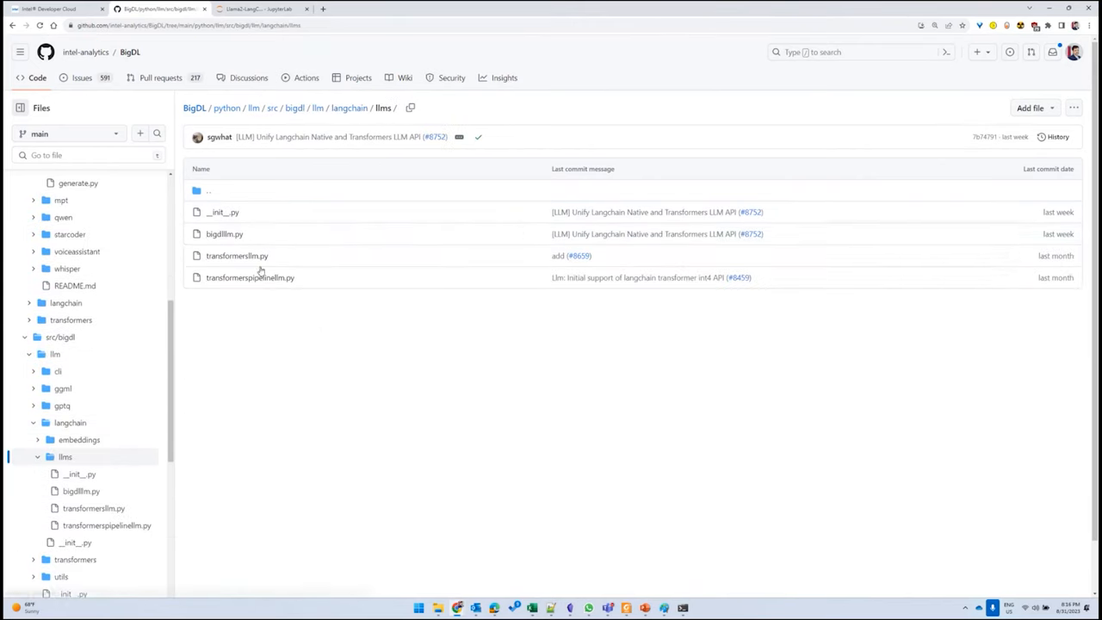
- Browse the langchain llms and embeddings folders, then scroll the python/llm README
click(349, 107)
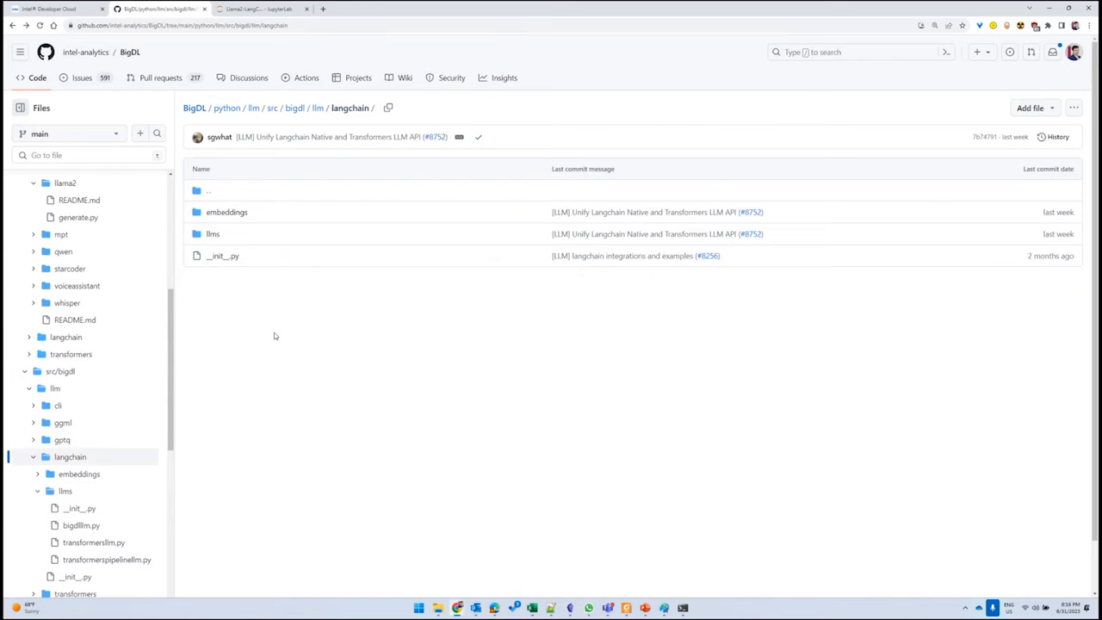
click(226, 212)
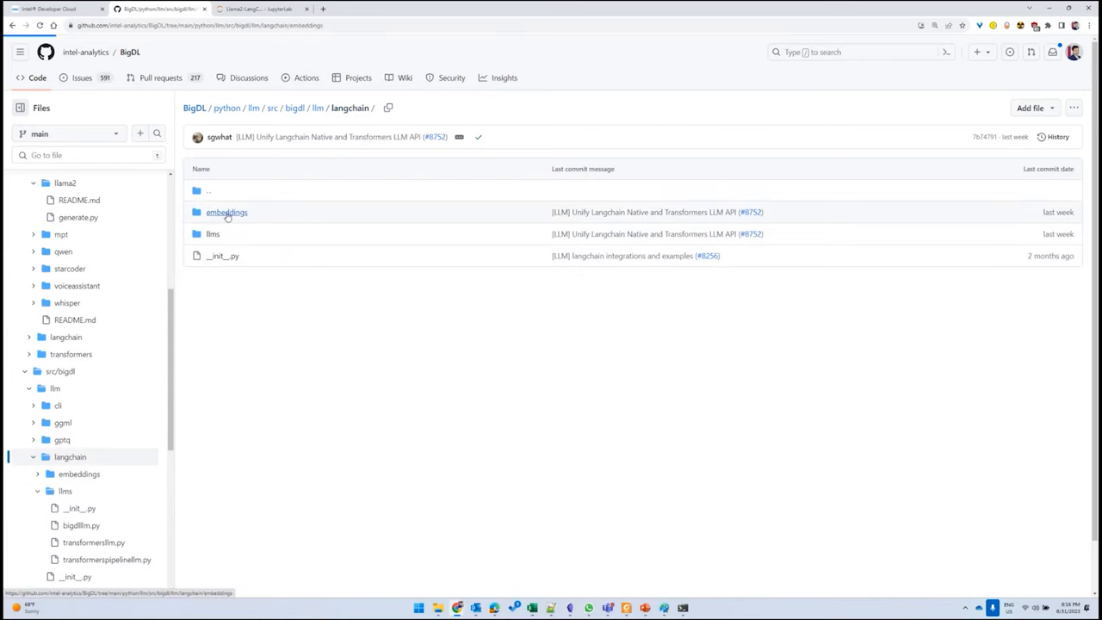
click(226, 211)
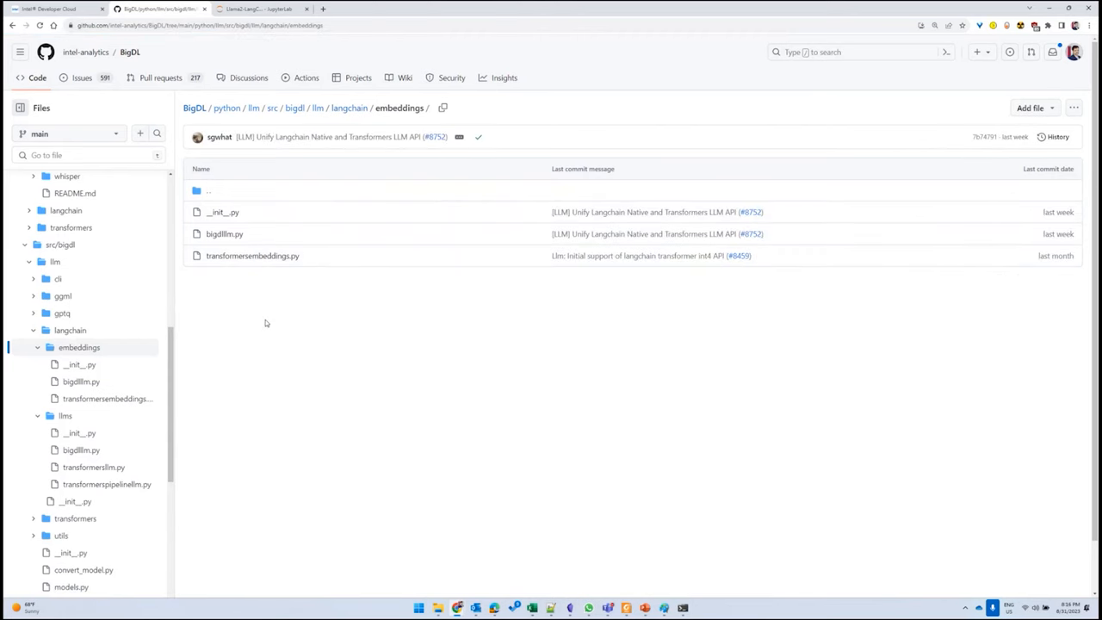
click(349, 108)
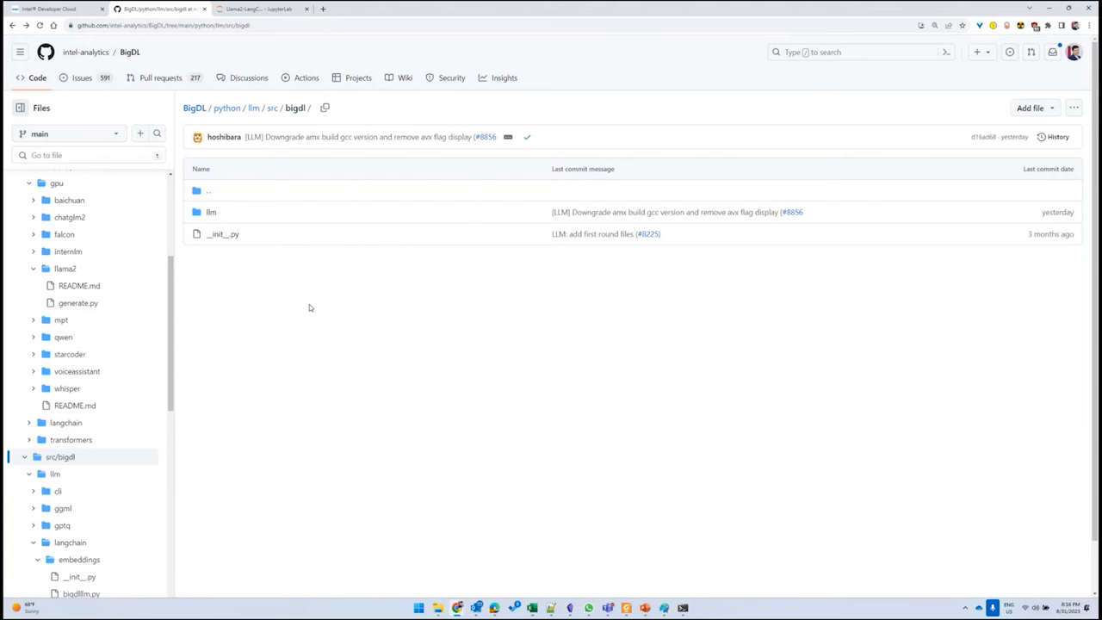
mouse_move(316, 317)
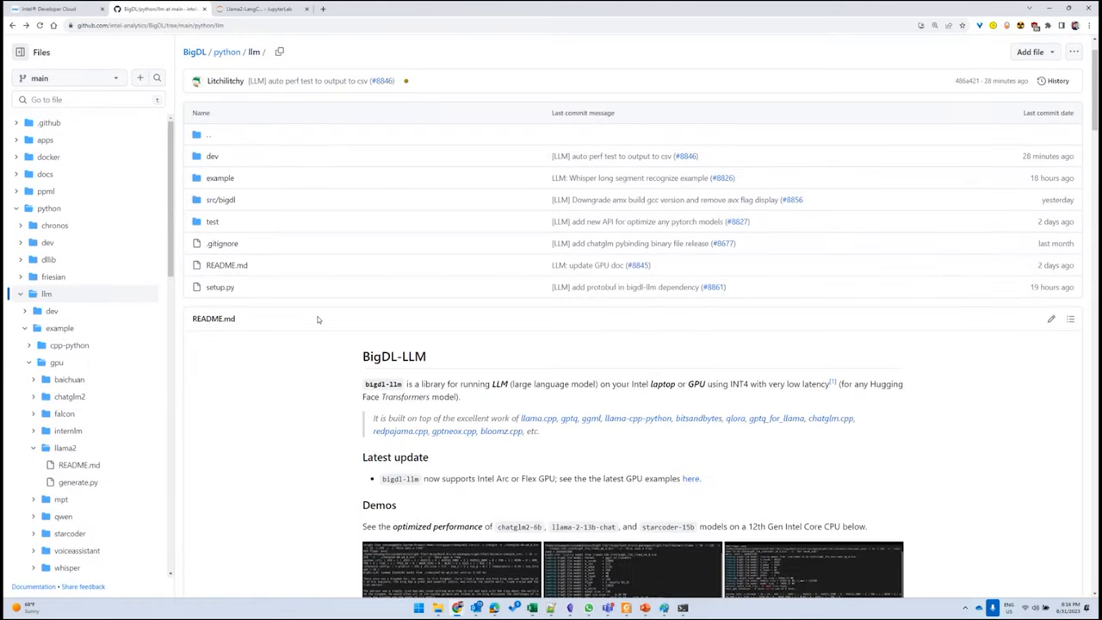
scroll(down, 3)
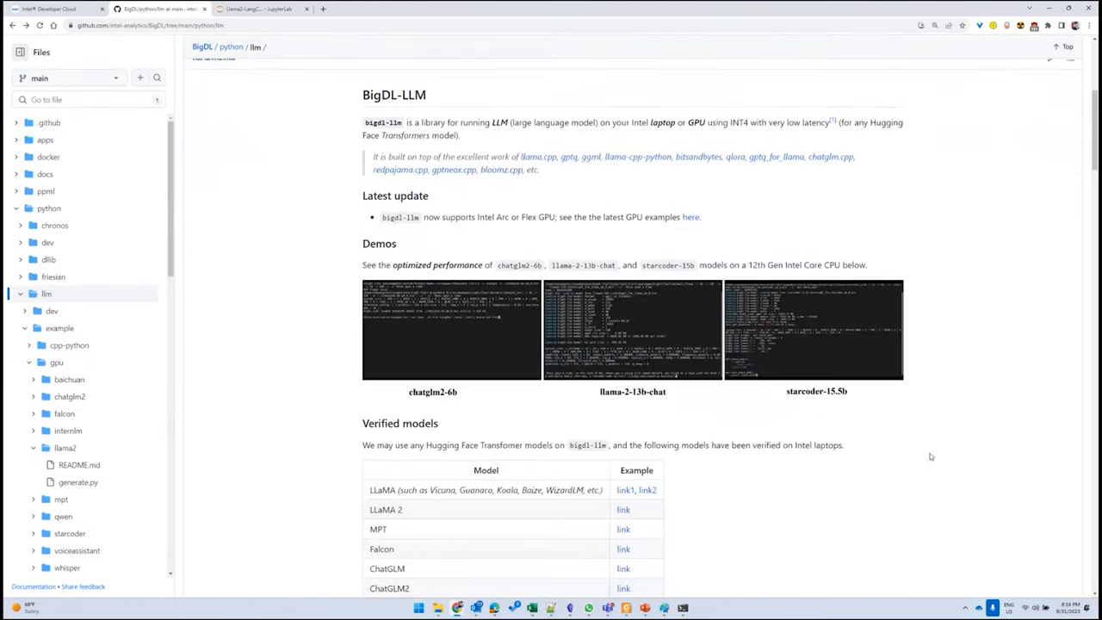